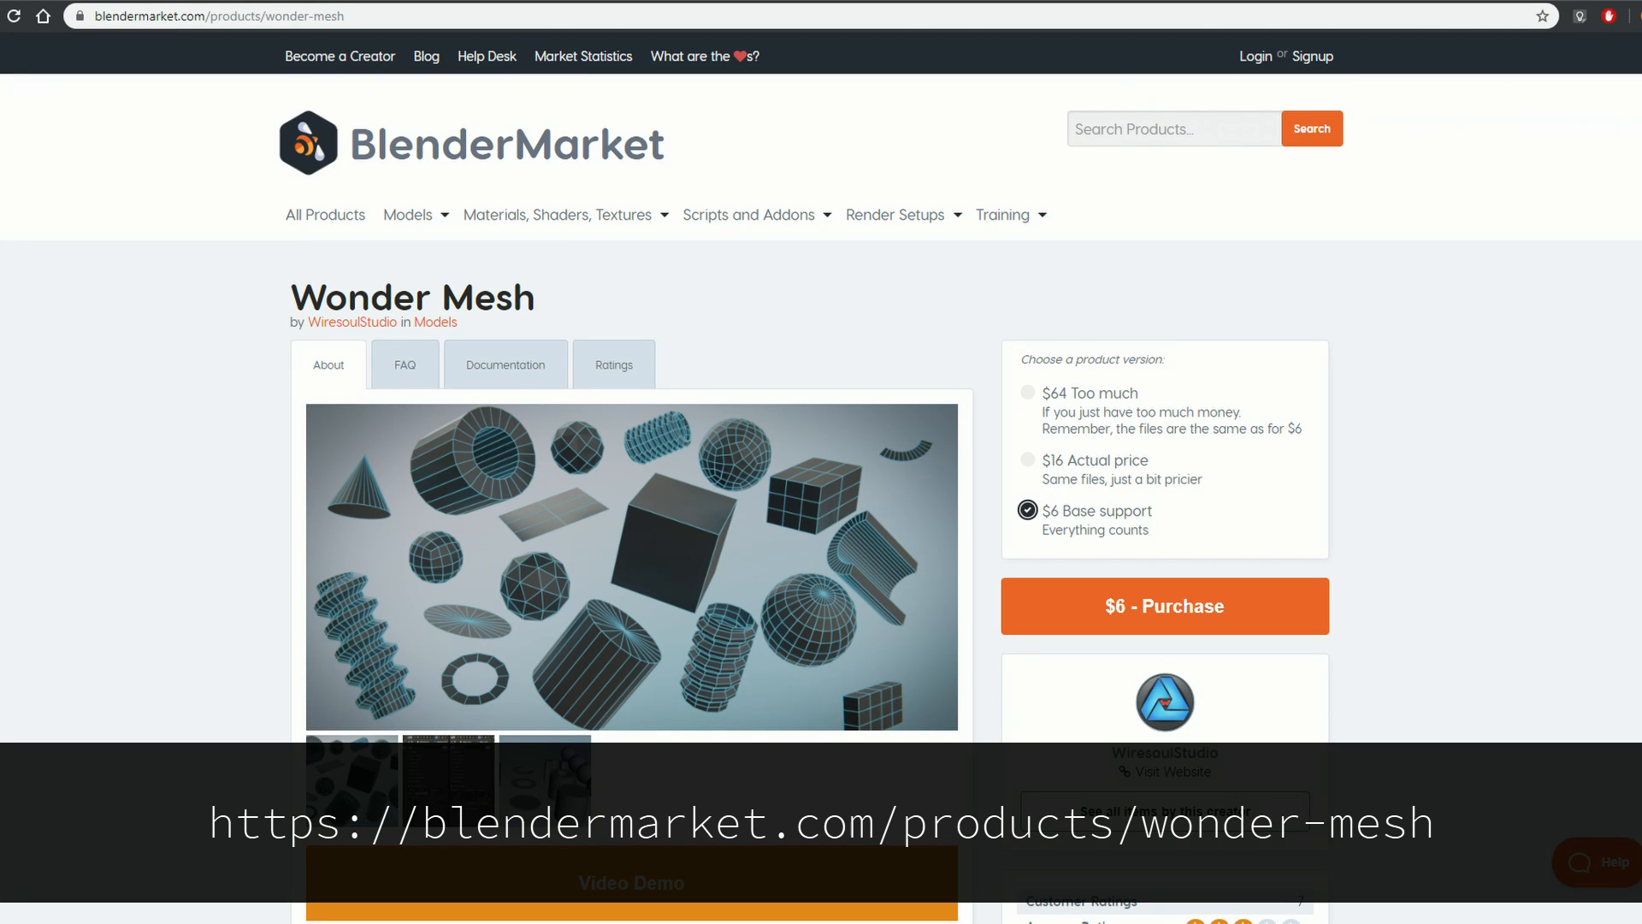
# Add a wRing from the Add menu's wPrimitives at the scene origin.
pyautogui.click(564, 907)
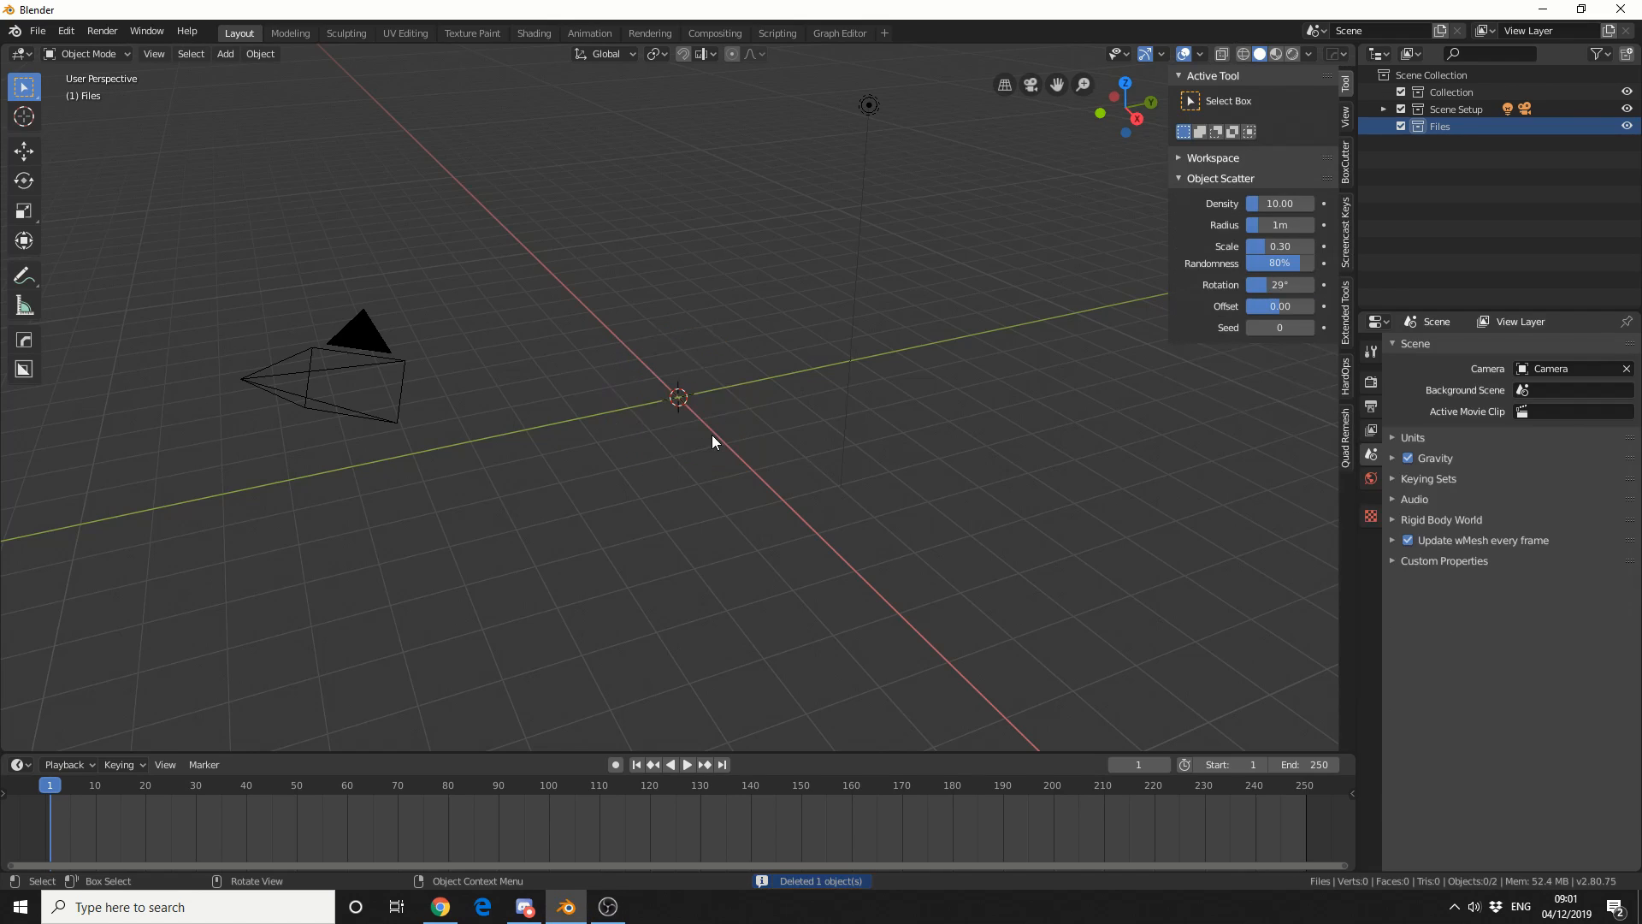
pyautogui.moveTo(764, 574)
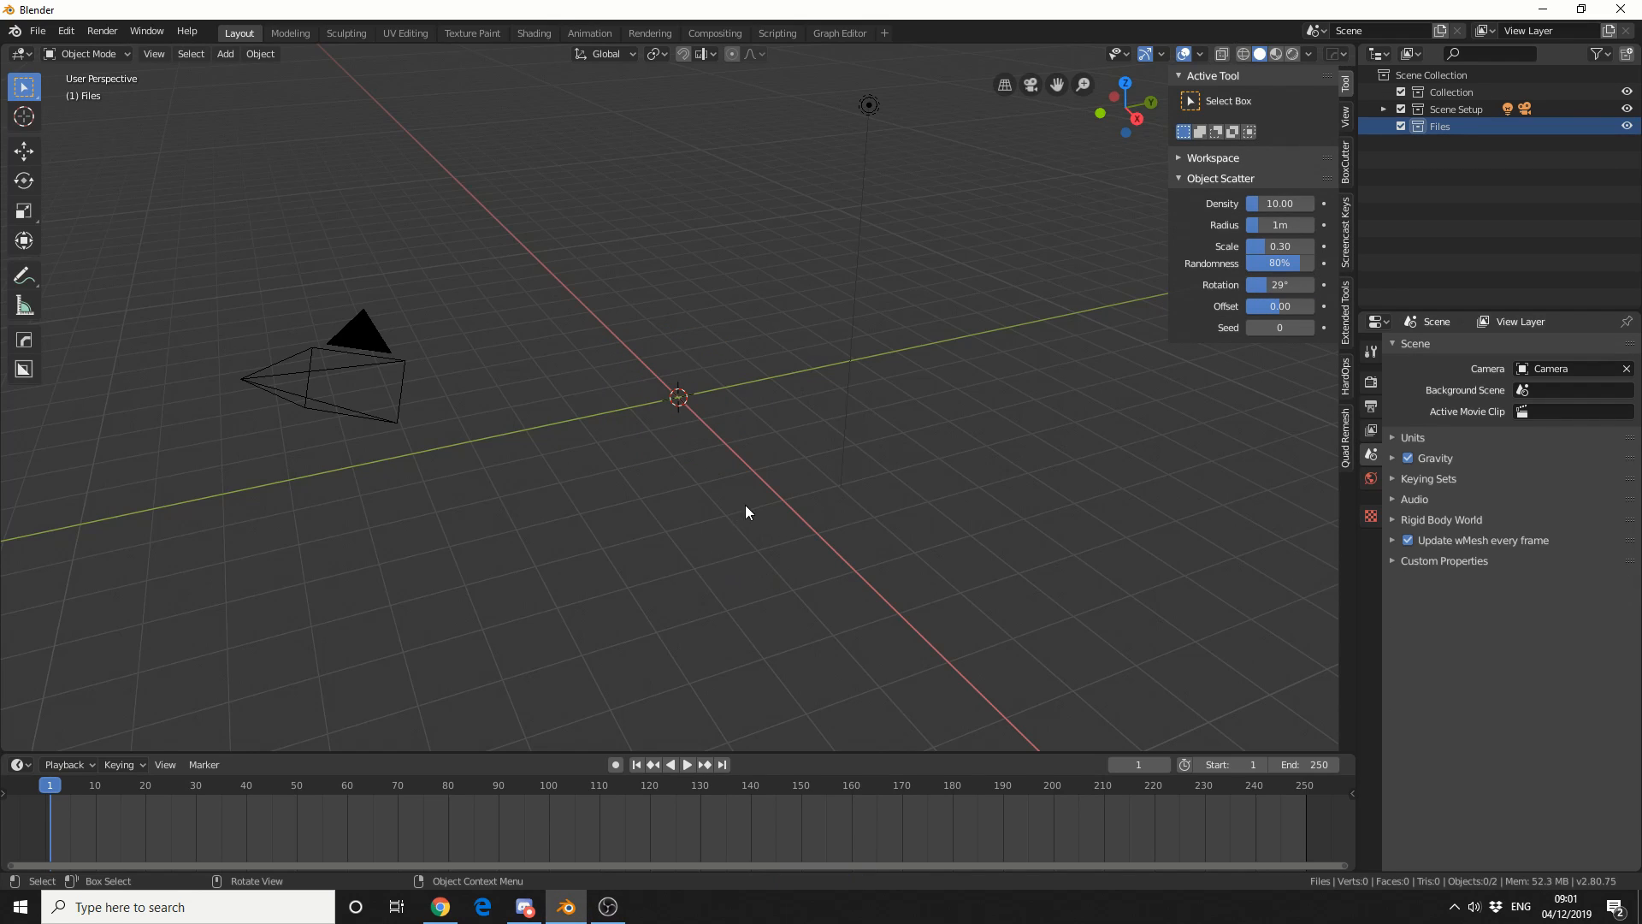
pyautogui.click(224, 53)
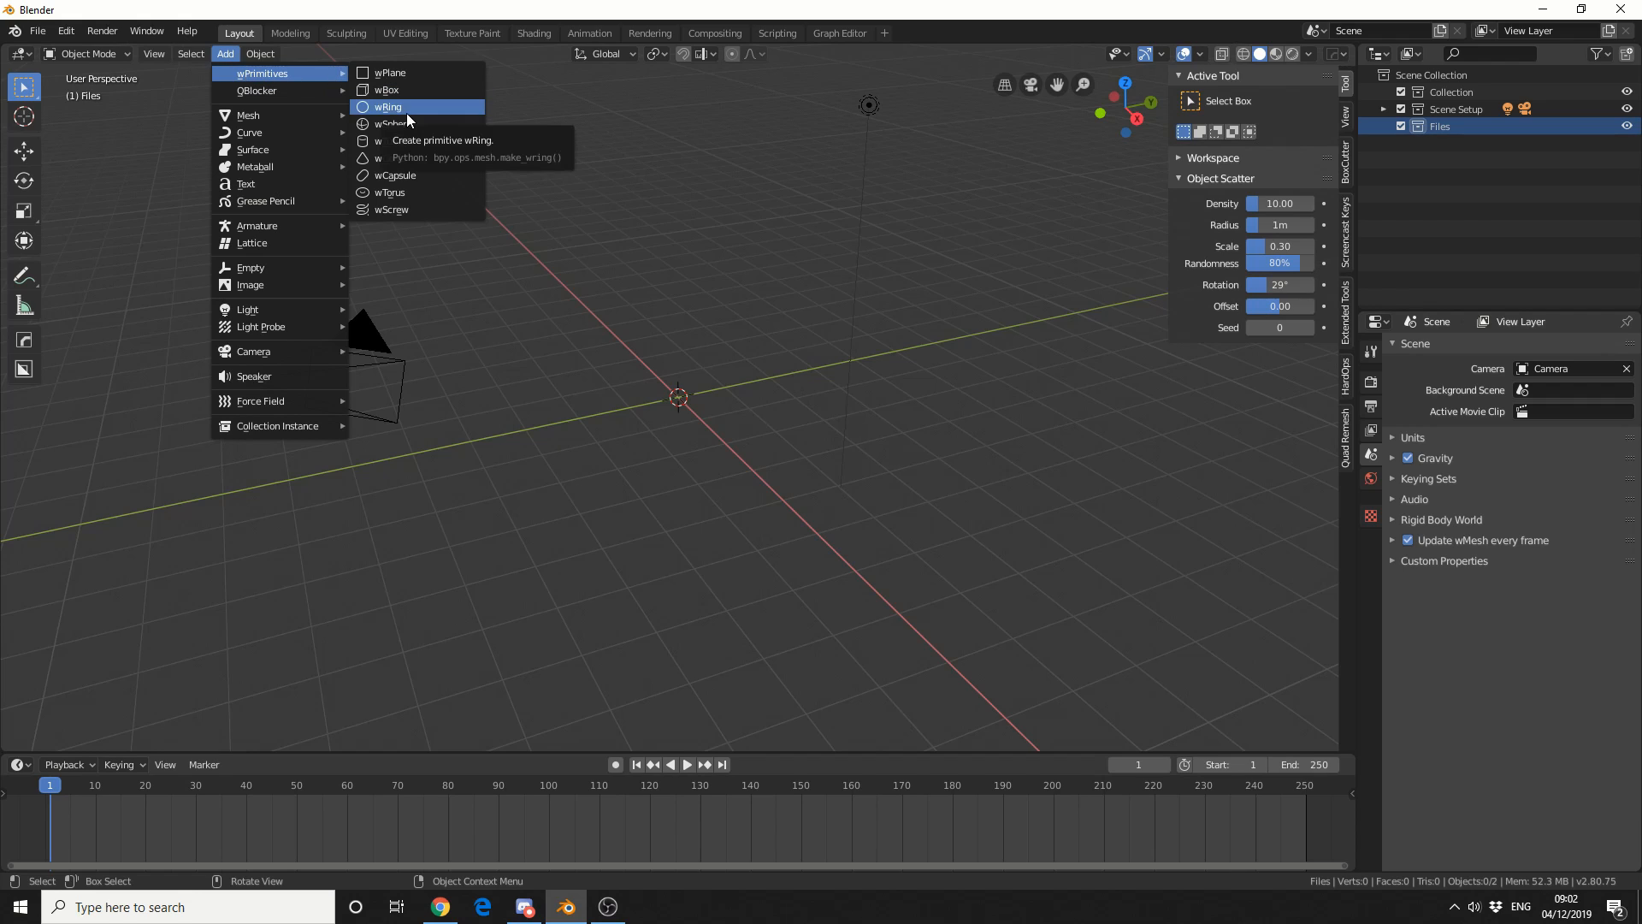
pyautogui.click(388, 106)
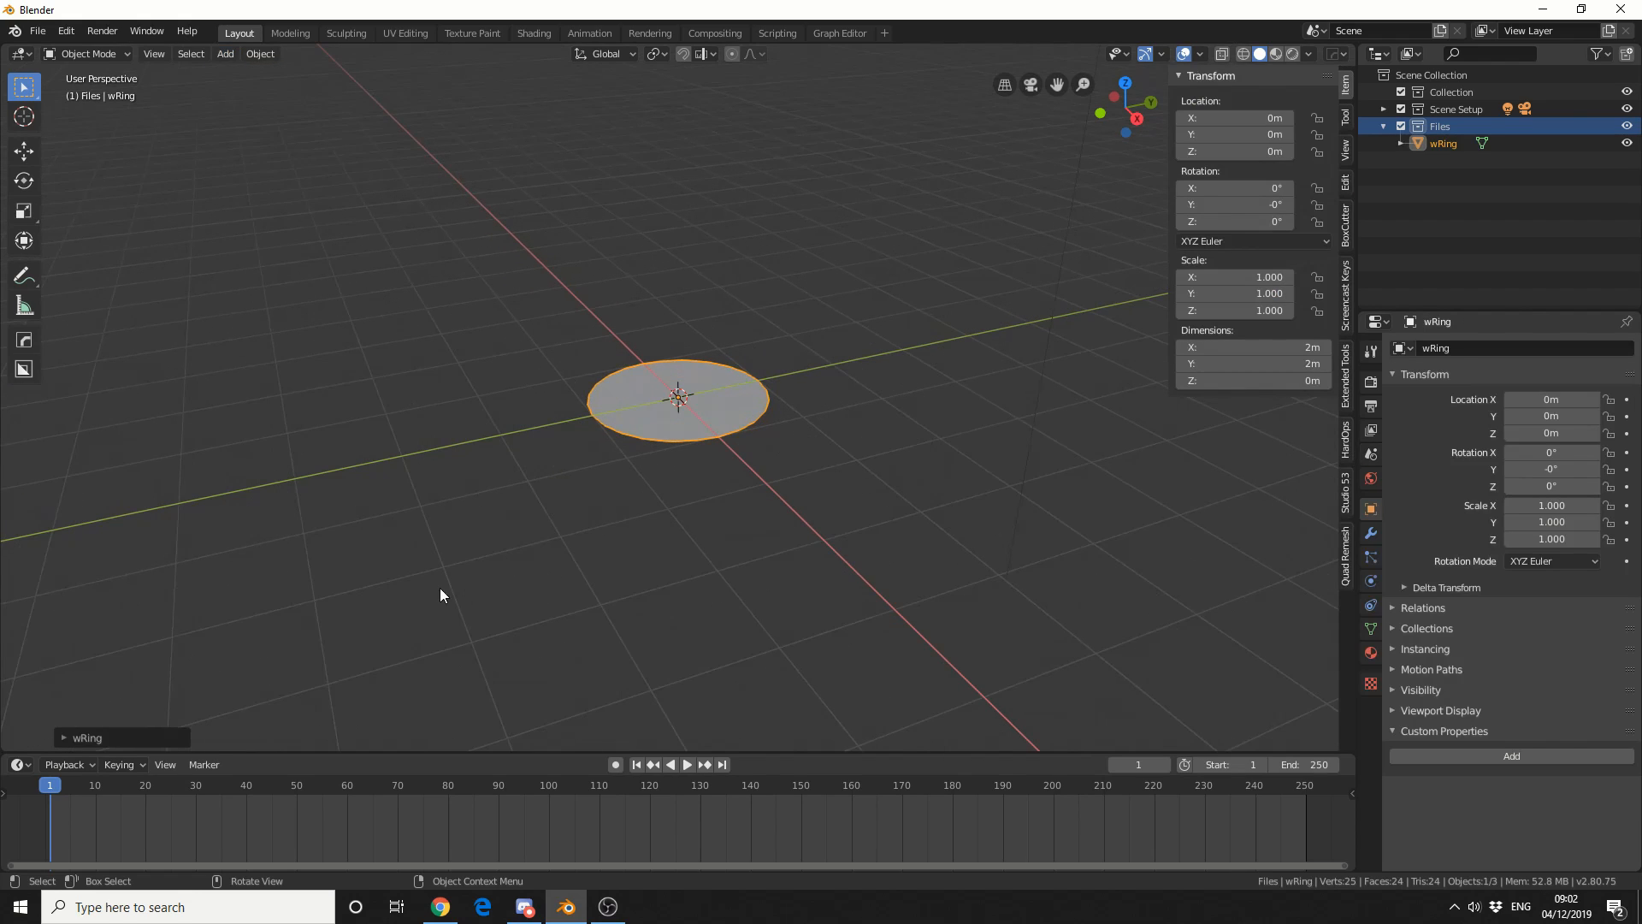
# Give the wRing 6 cap rings to form the web's concentric loops.
pyautogui.click(87, 736)
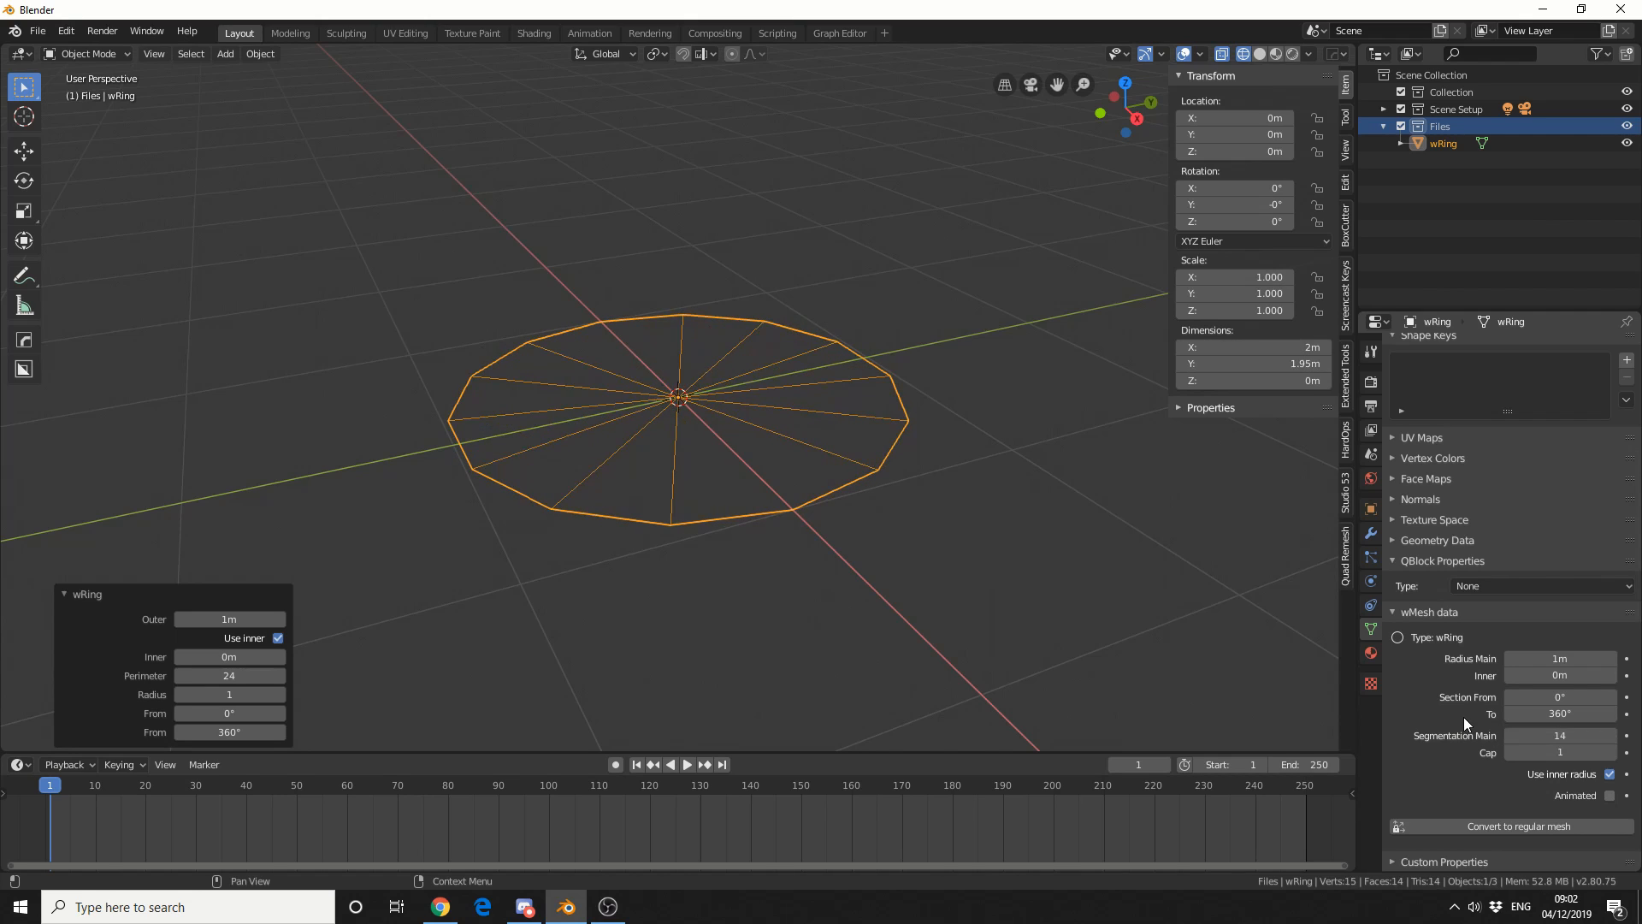
pyautogui.click(1559, 752)
pyautogui.write('6')
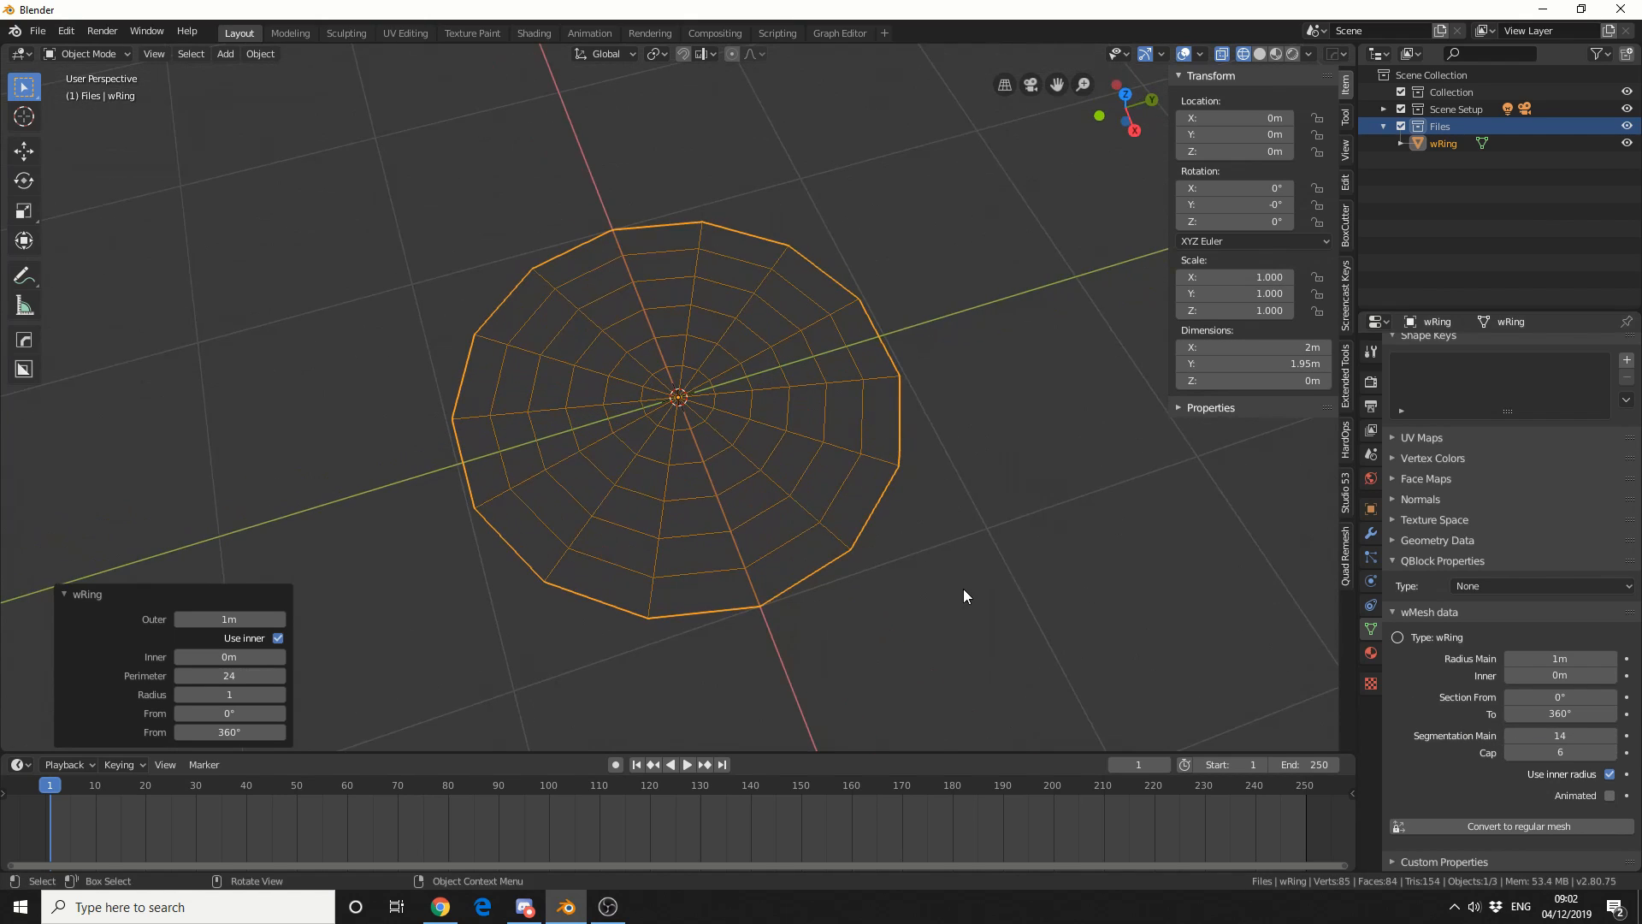
pyautogui.moveTo(983, 606)
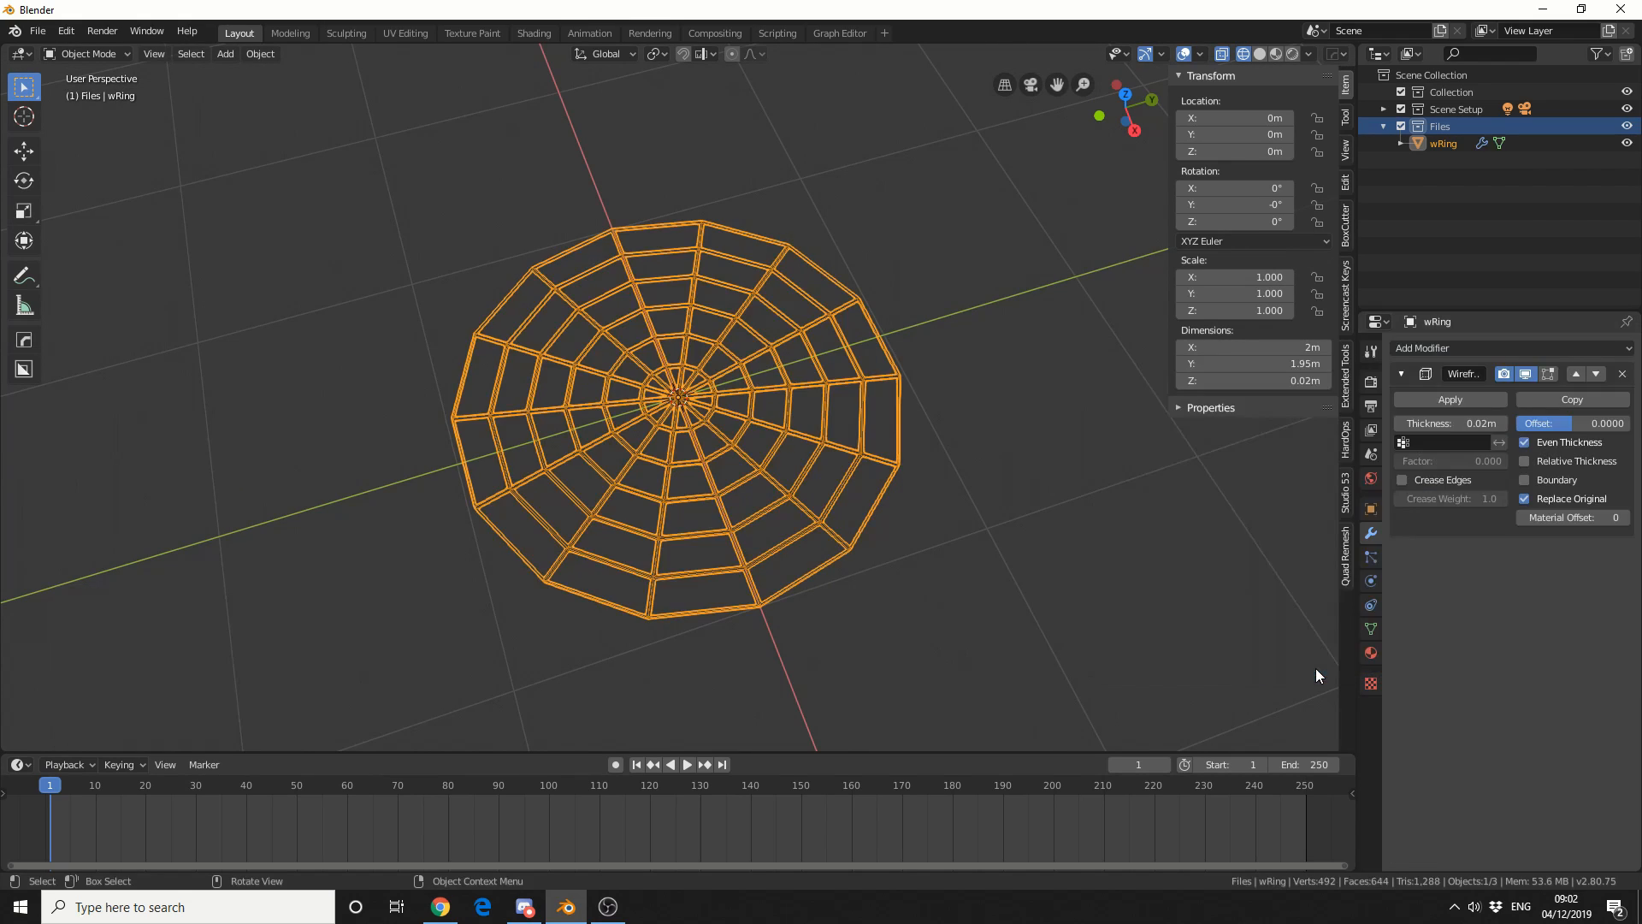
# Enable Boundary on the Wireframe modifier and thin the strands to 0.02 m.
pyautogui.click(1524, 480)
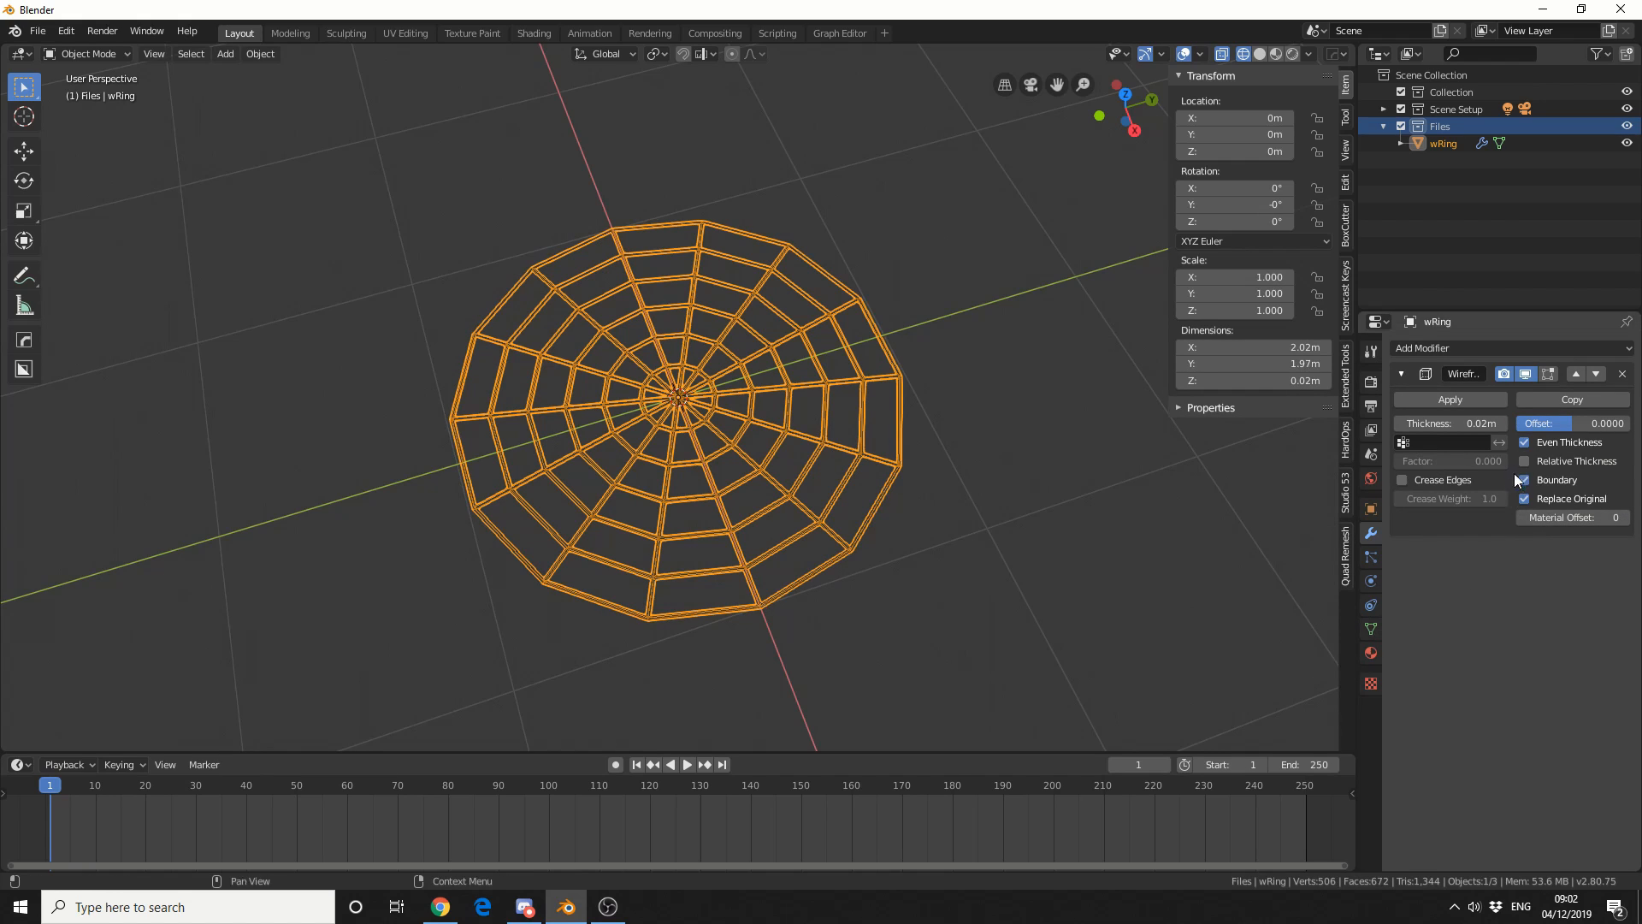
pyautogui.moveTo(1497, 423); pyautogui.dragTo(1450, 423)
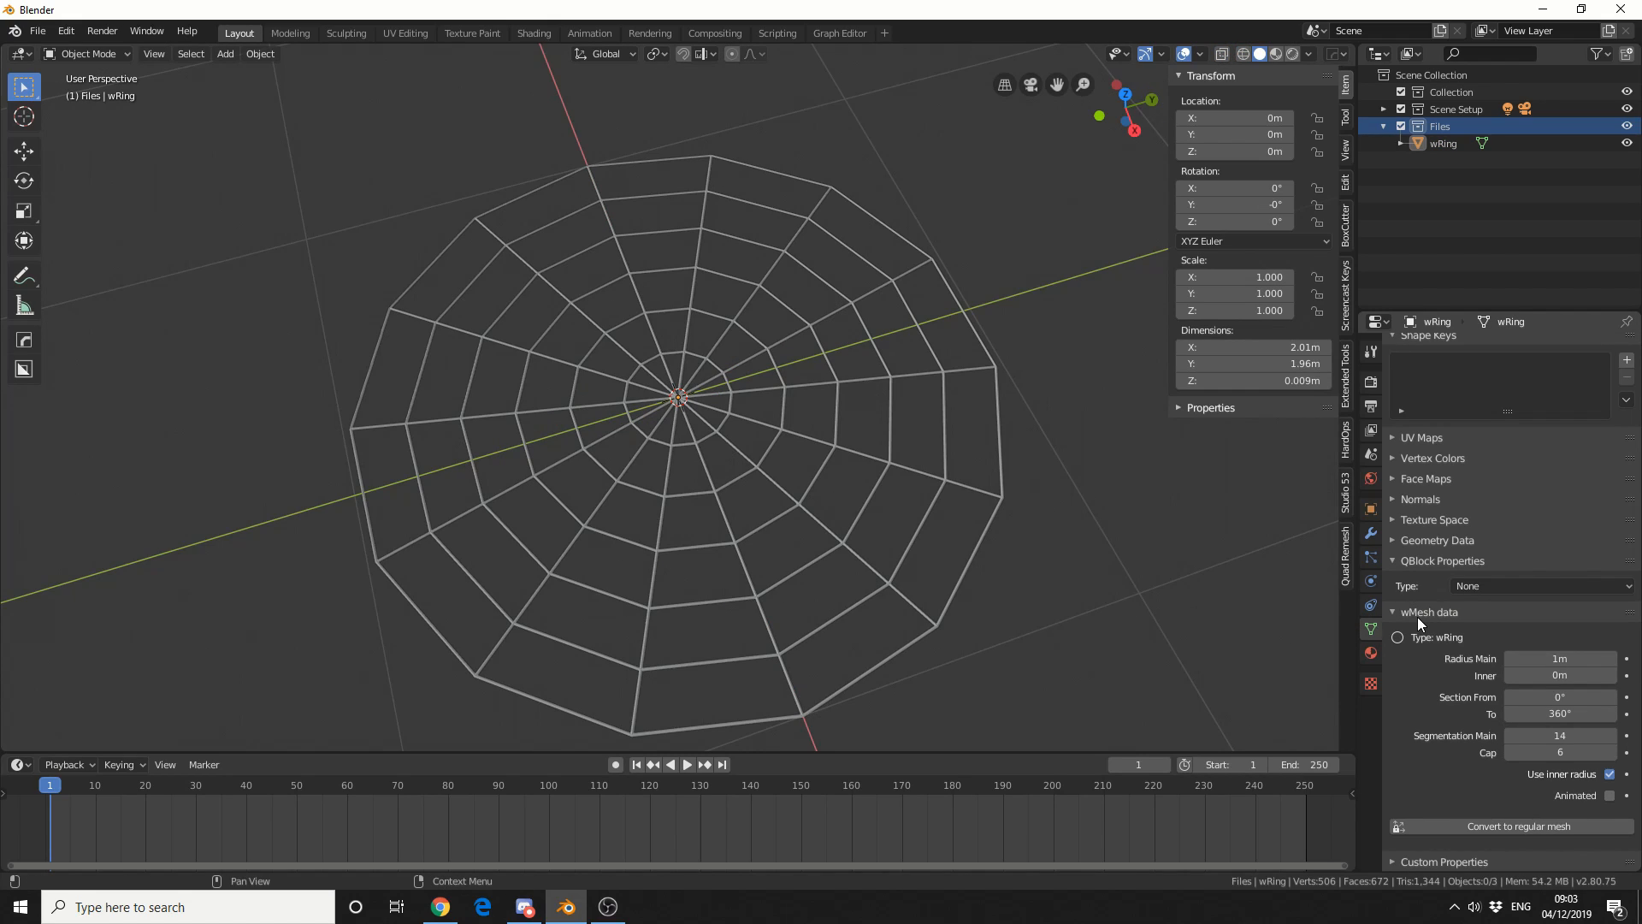
pyautogui.moveTo(1499, 825)
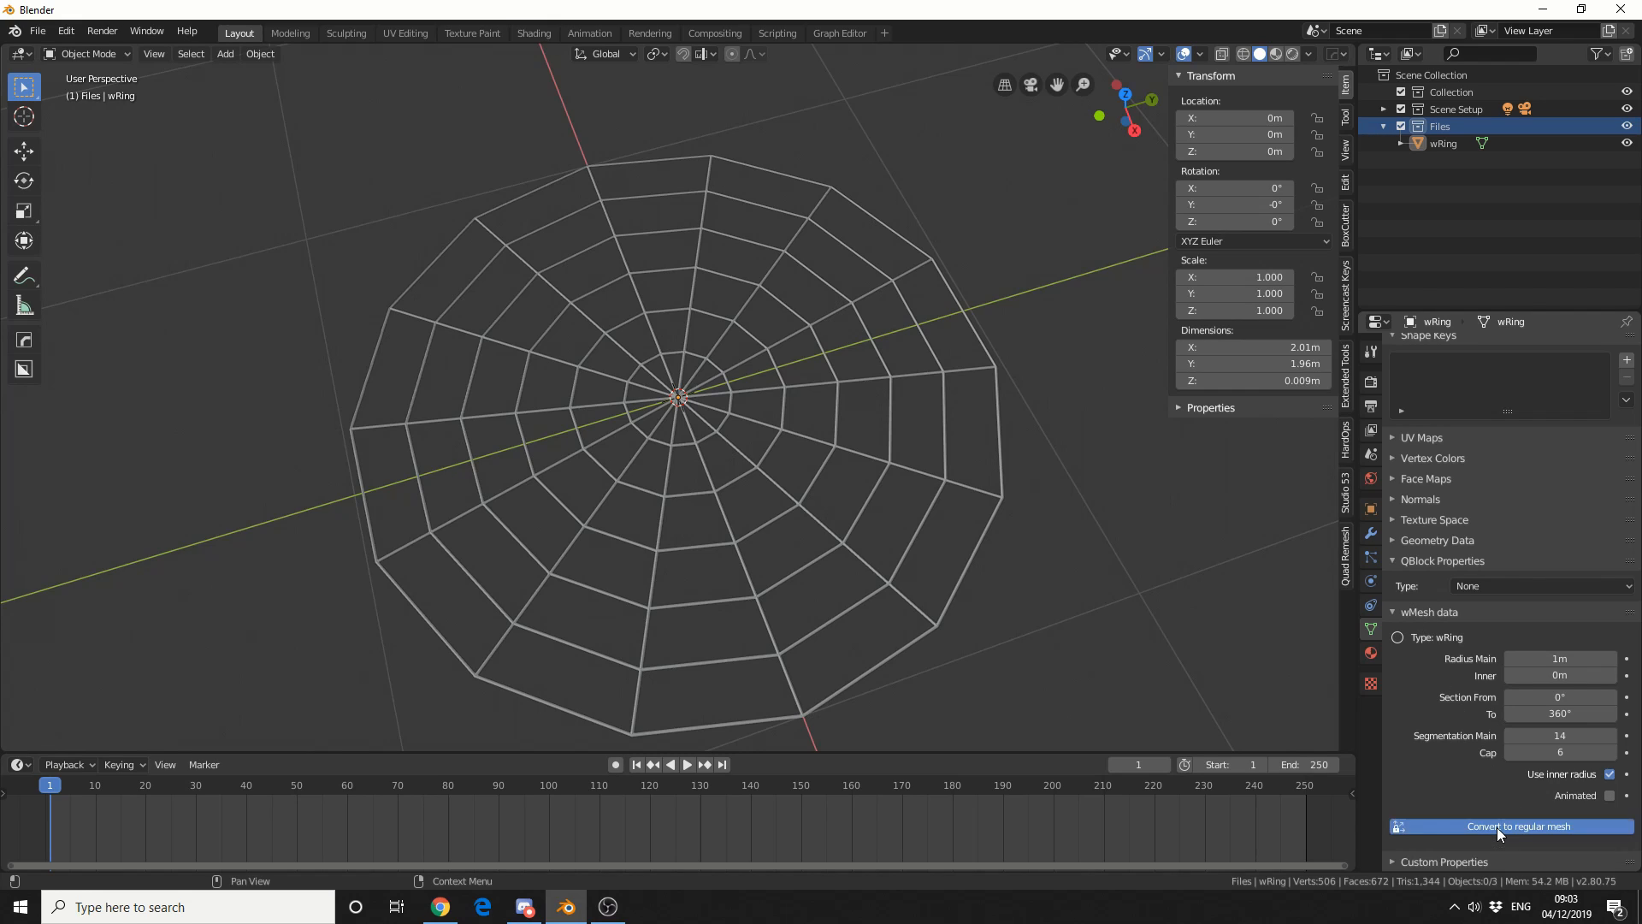
# Convert the web to a regular mesh, reshape it with Grab, and set subdivision smoothing.
pyautogui.click(1509, 826)
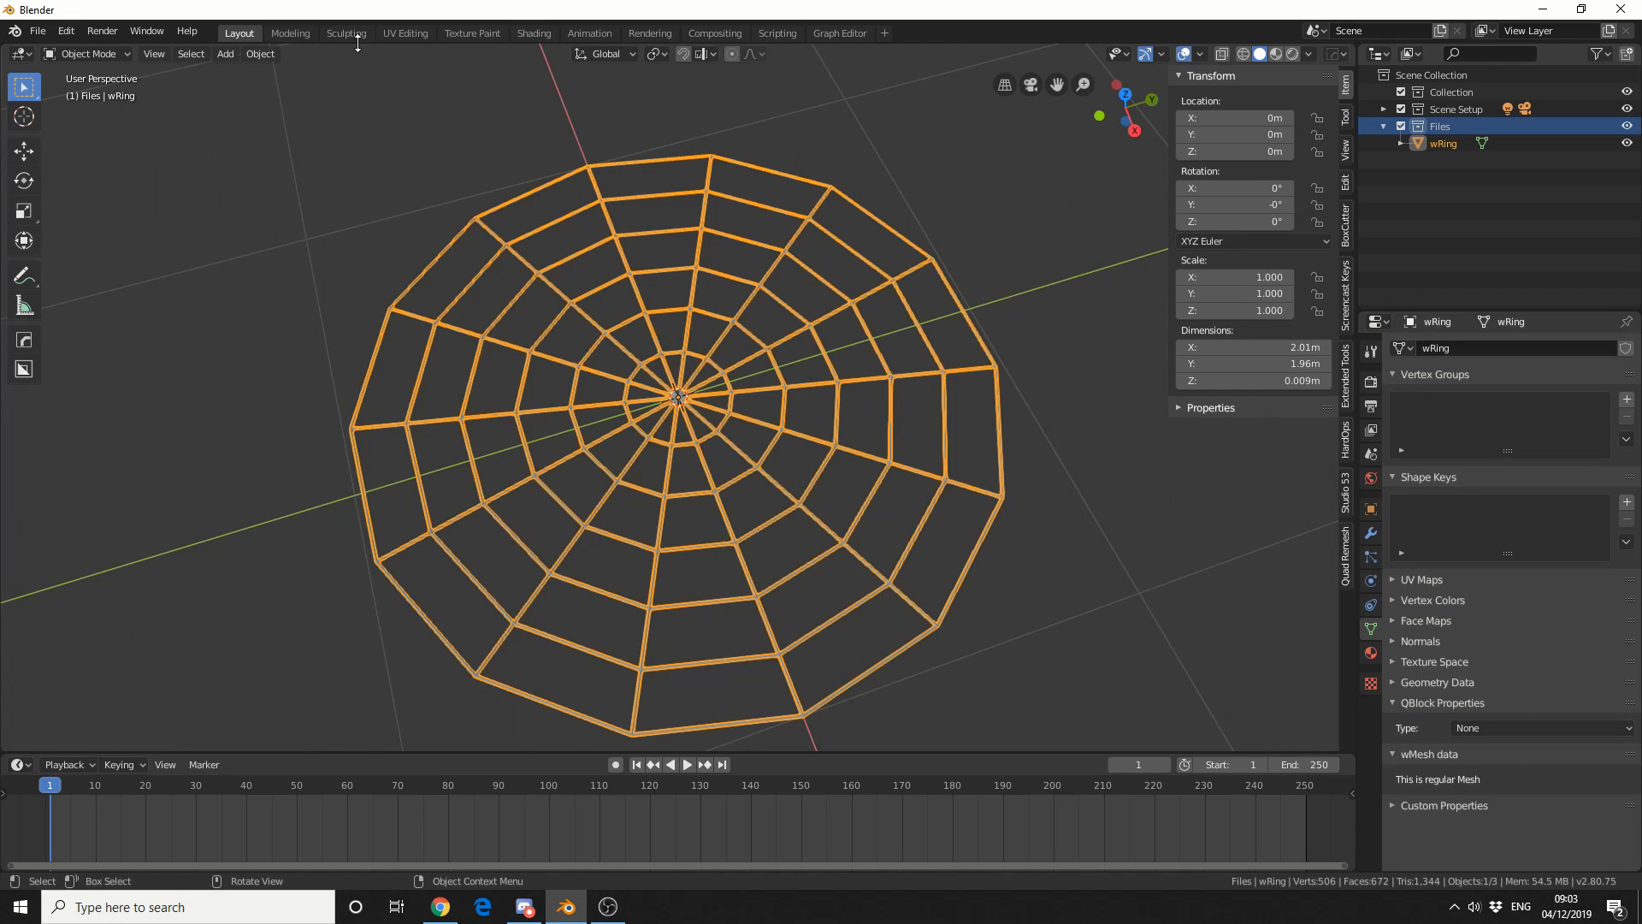
pyautogui.click(345, 32)
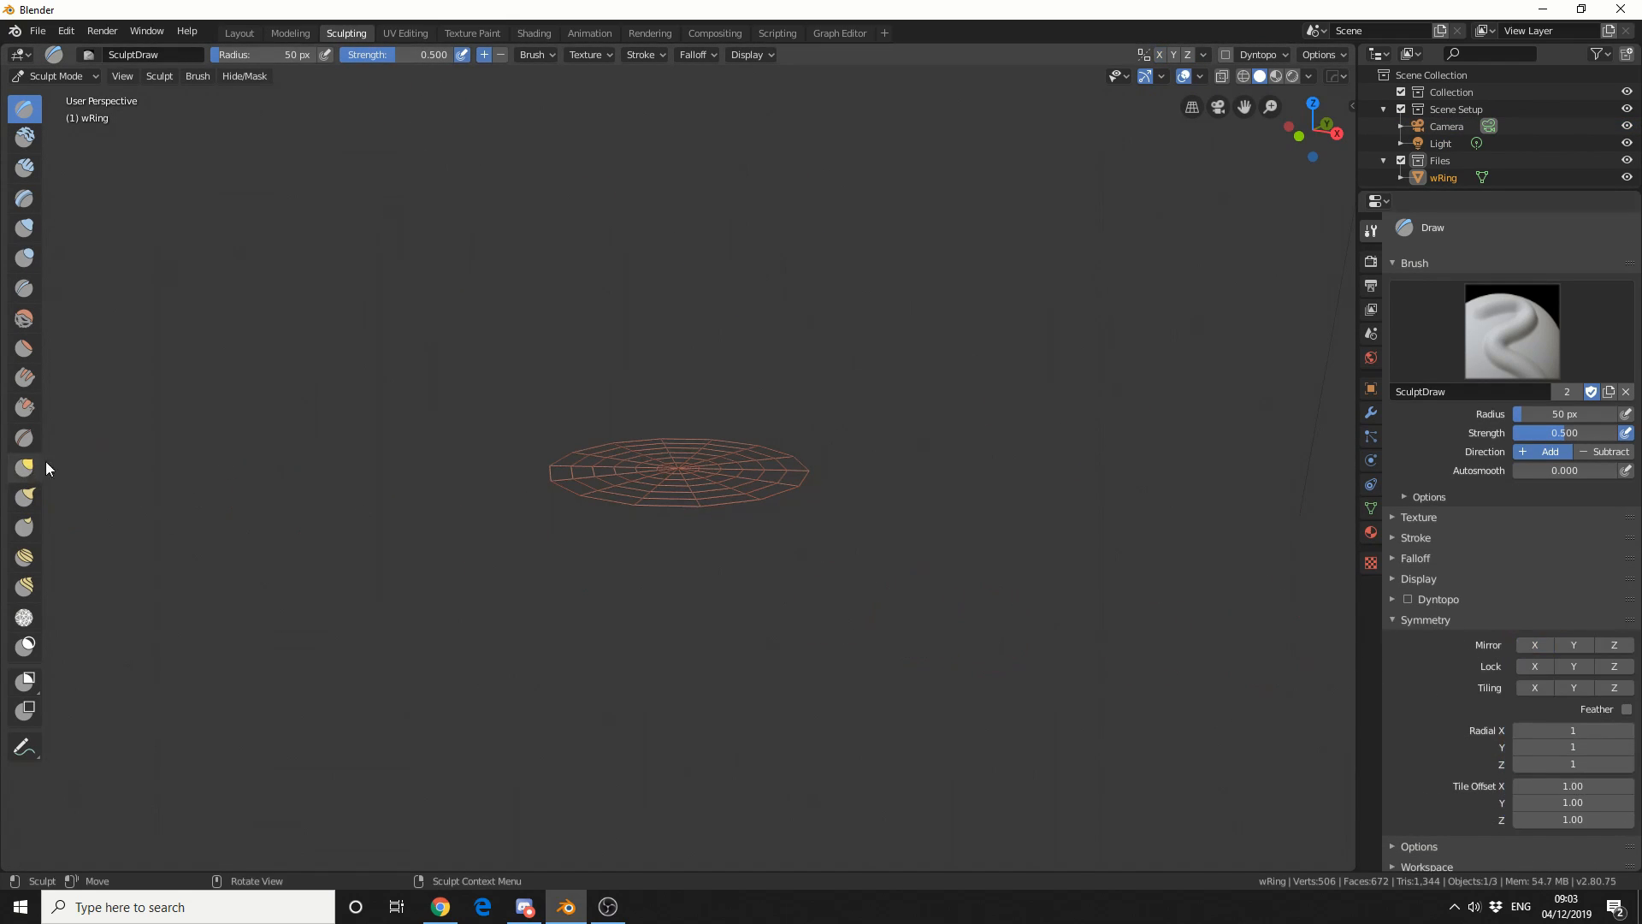
pyautogui.click(23, 468)
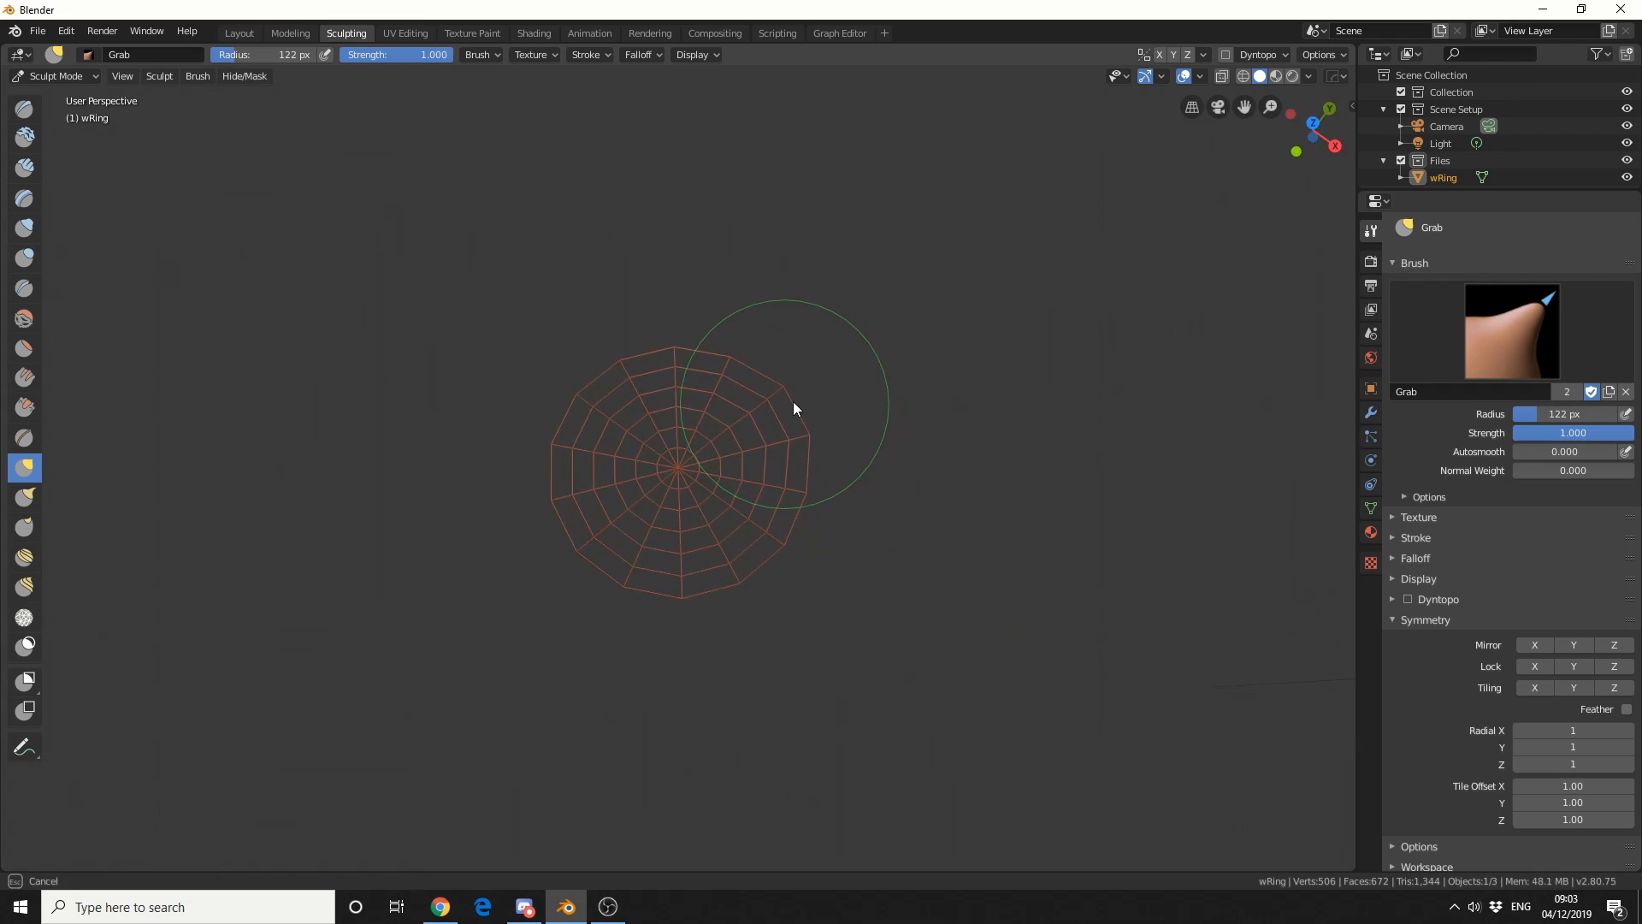
pyautogui.click(238, 32)
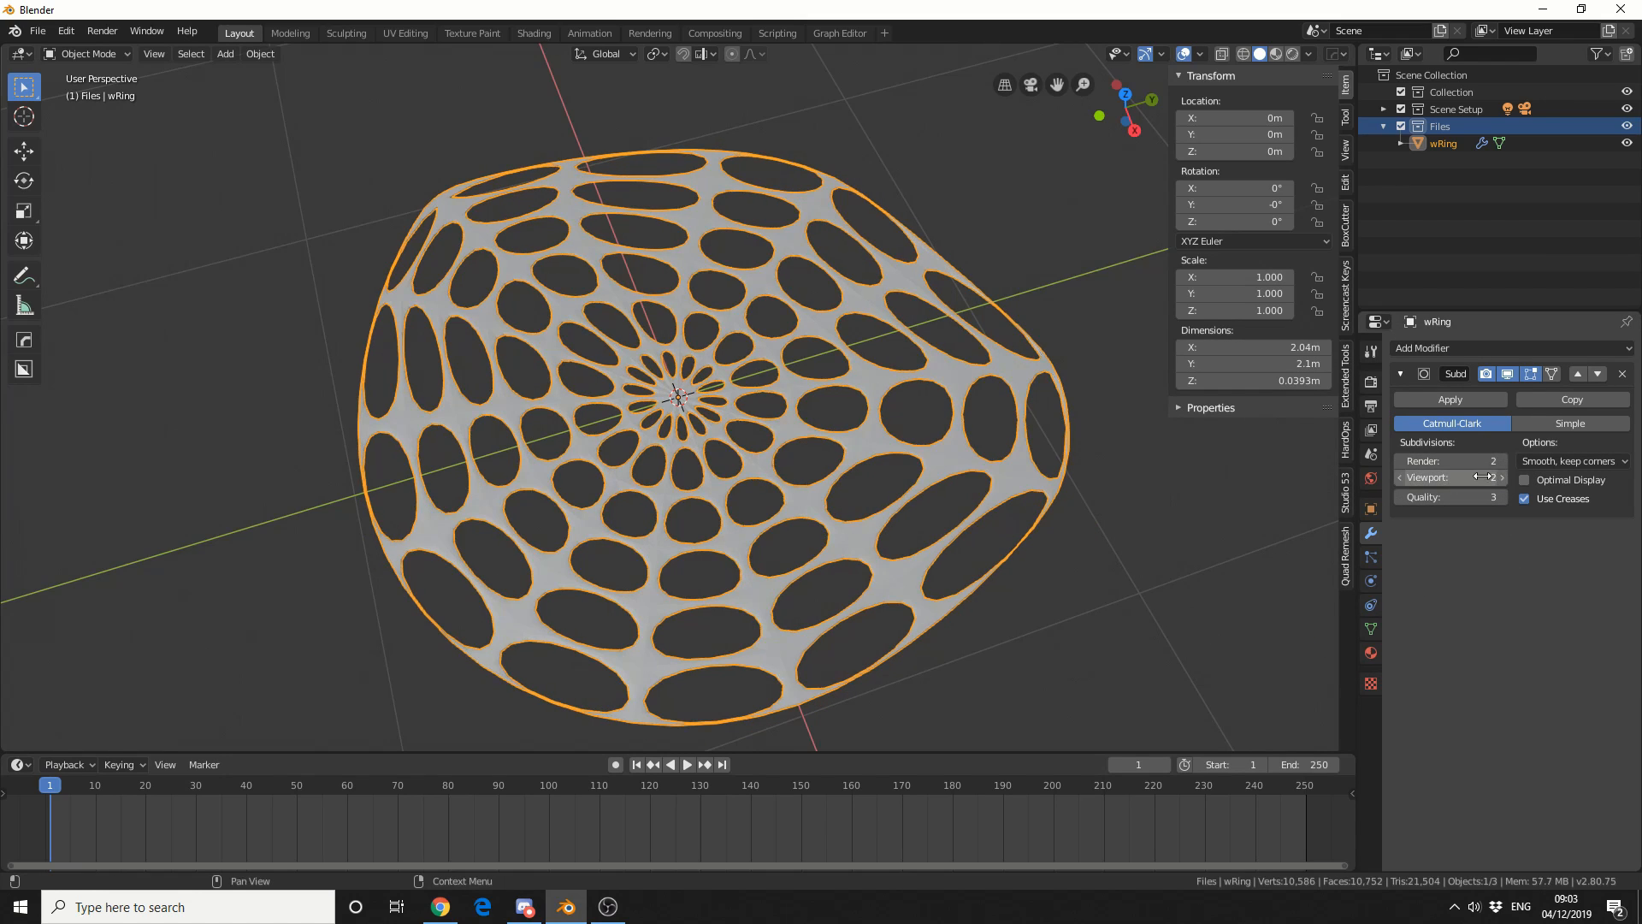
pyautogui.click(1497, 477)
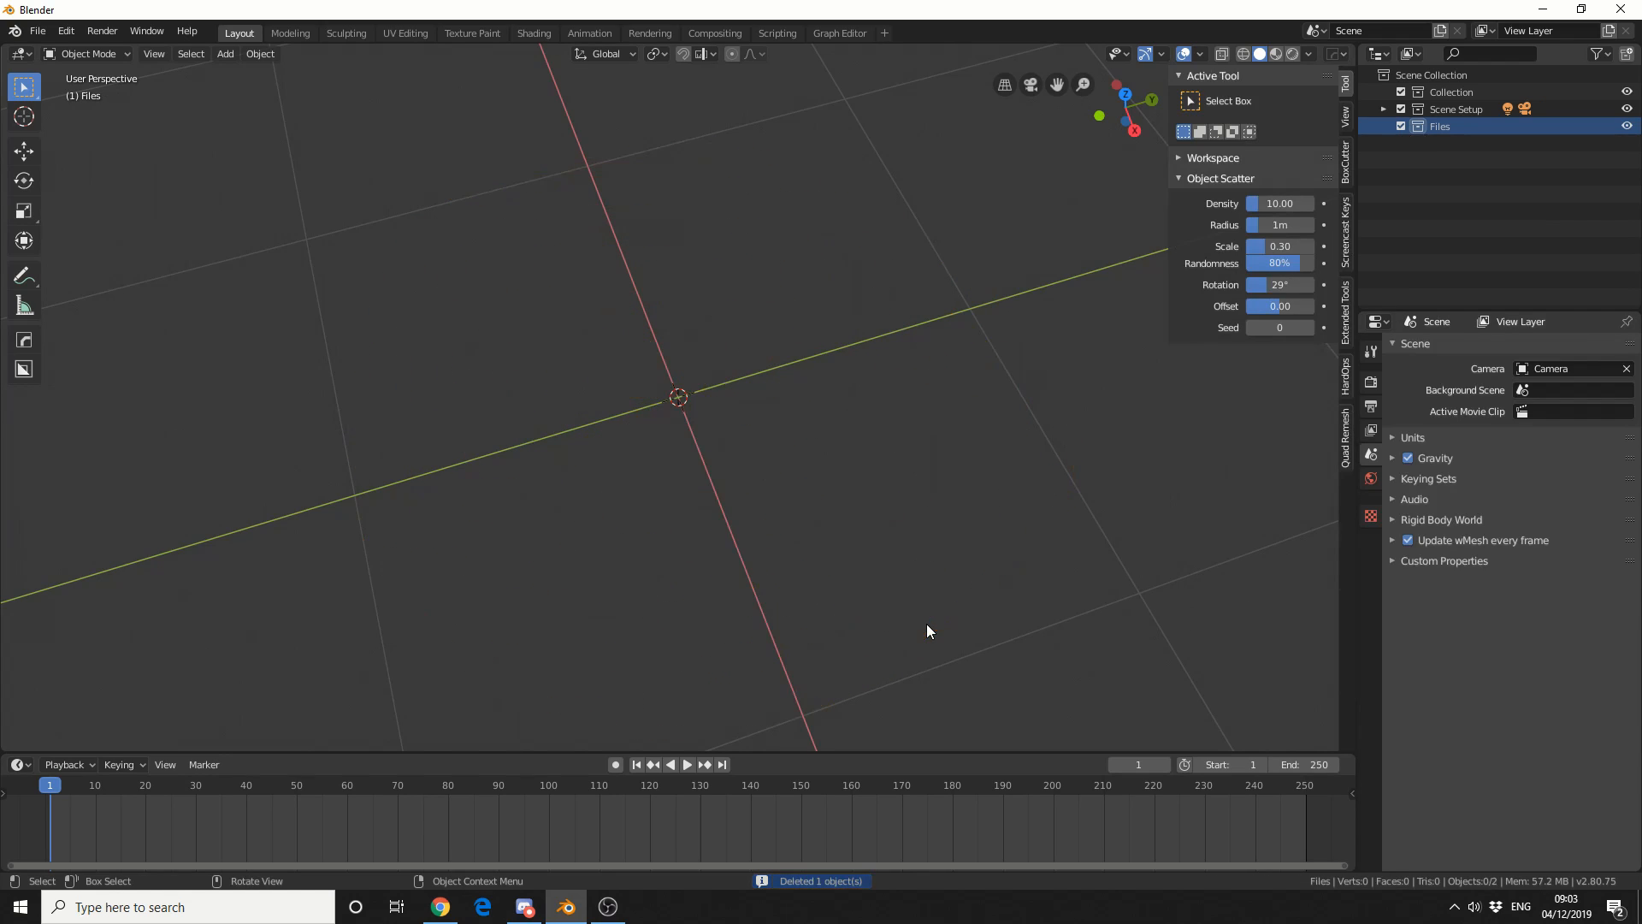
# Add a wTube at the origin with a 0.8 m inner radius.
pyautogui.click(224, 53)
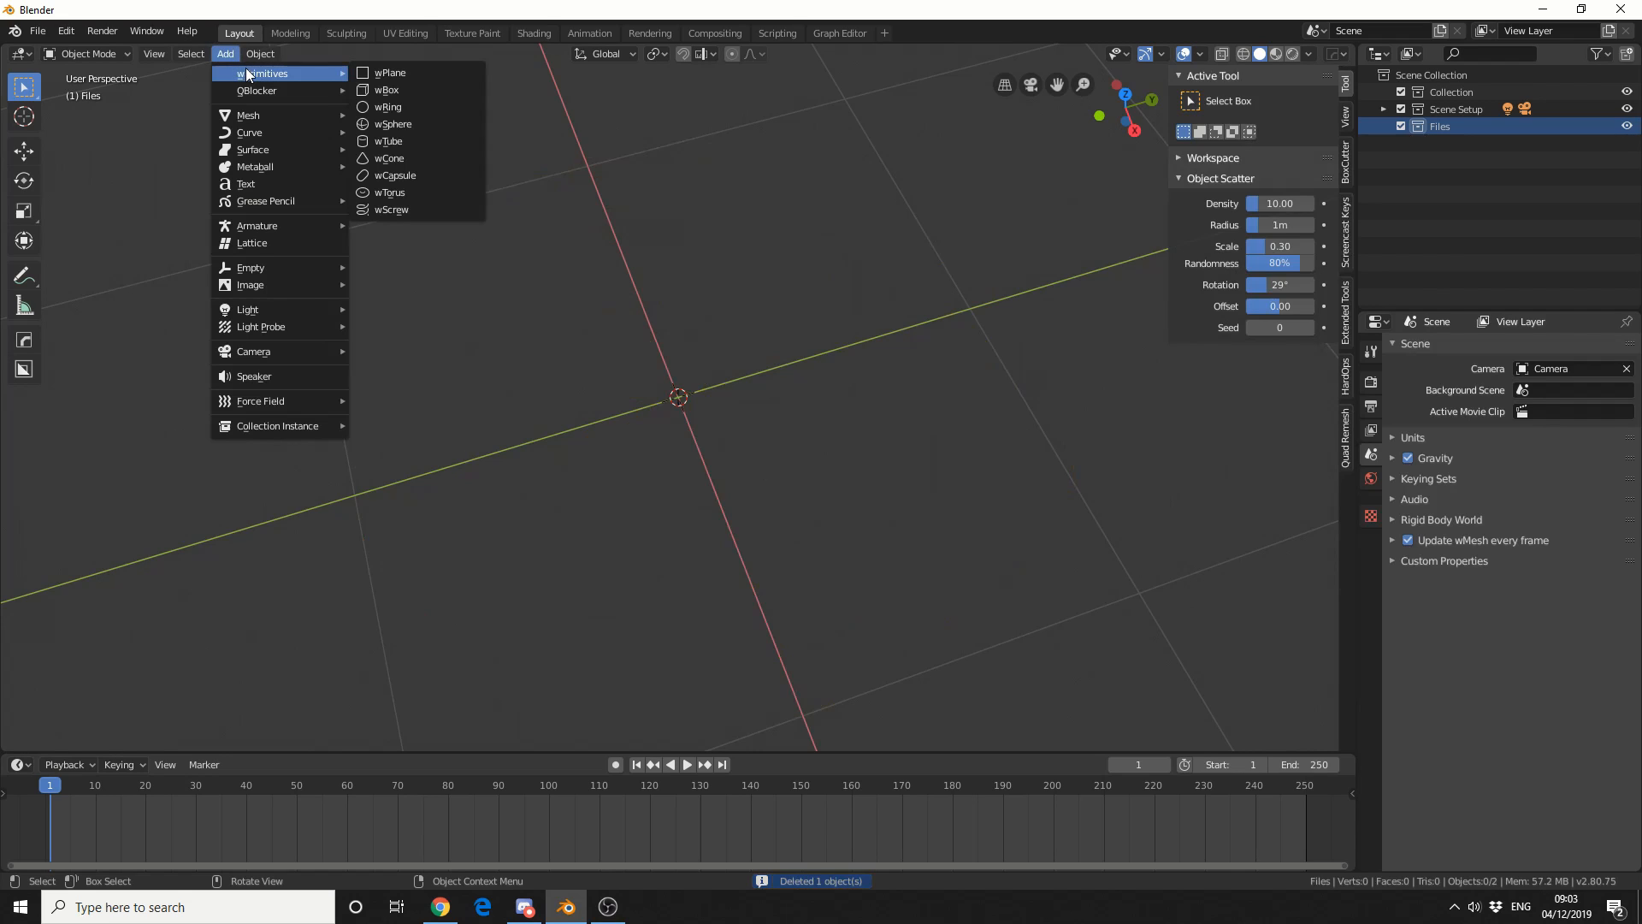
pyautogui.moveTo(429, 141)
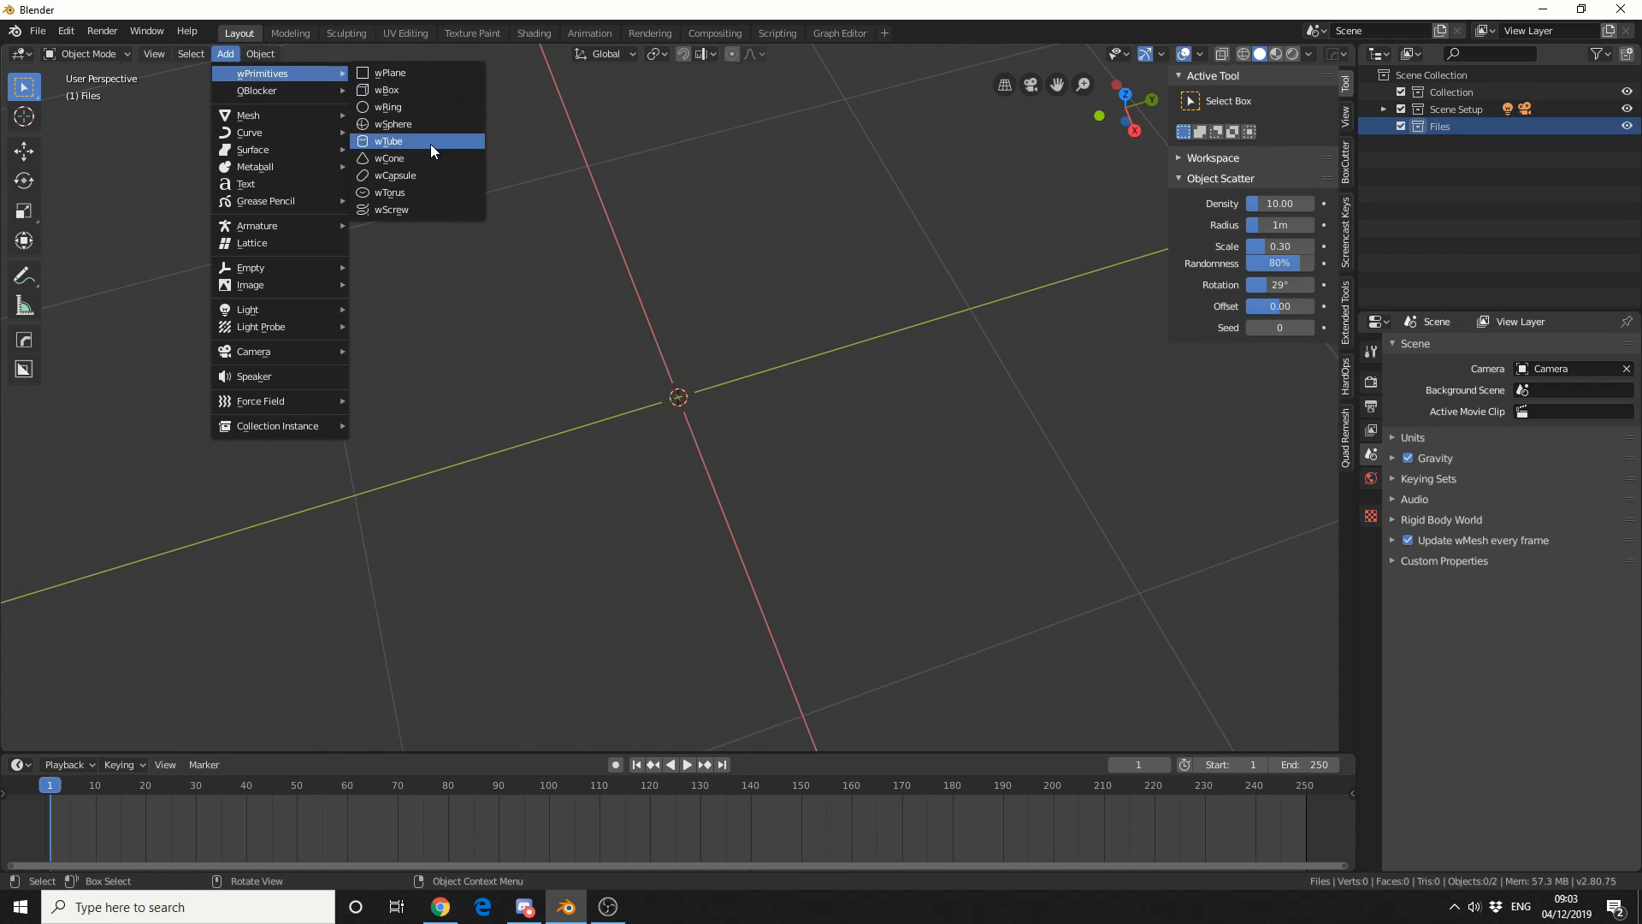
pyautogui.click(388, 141)
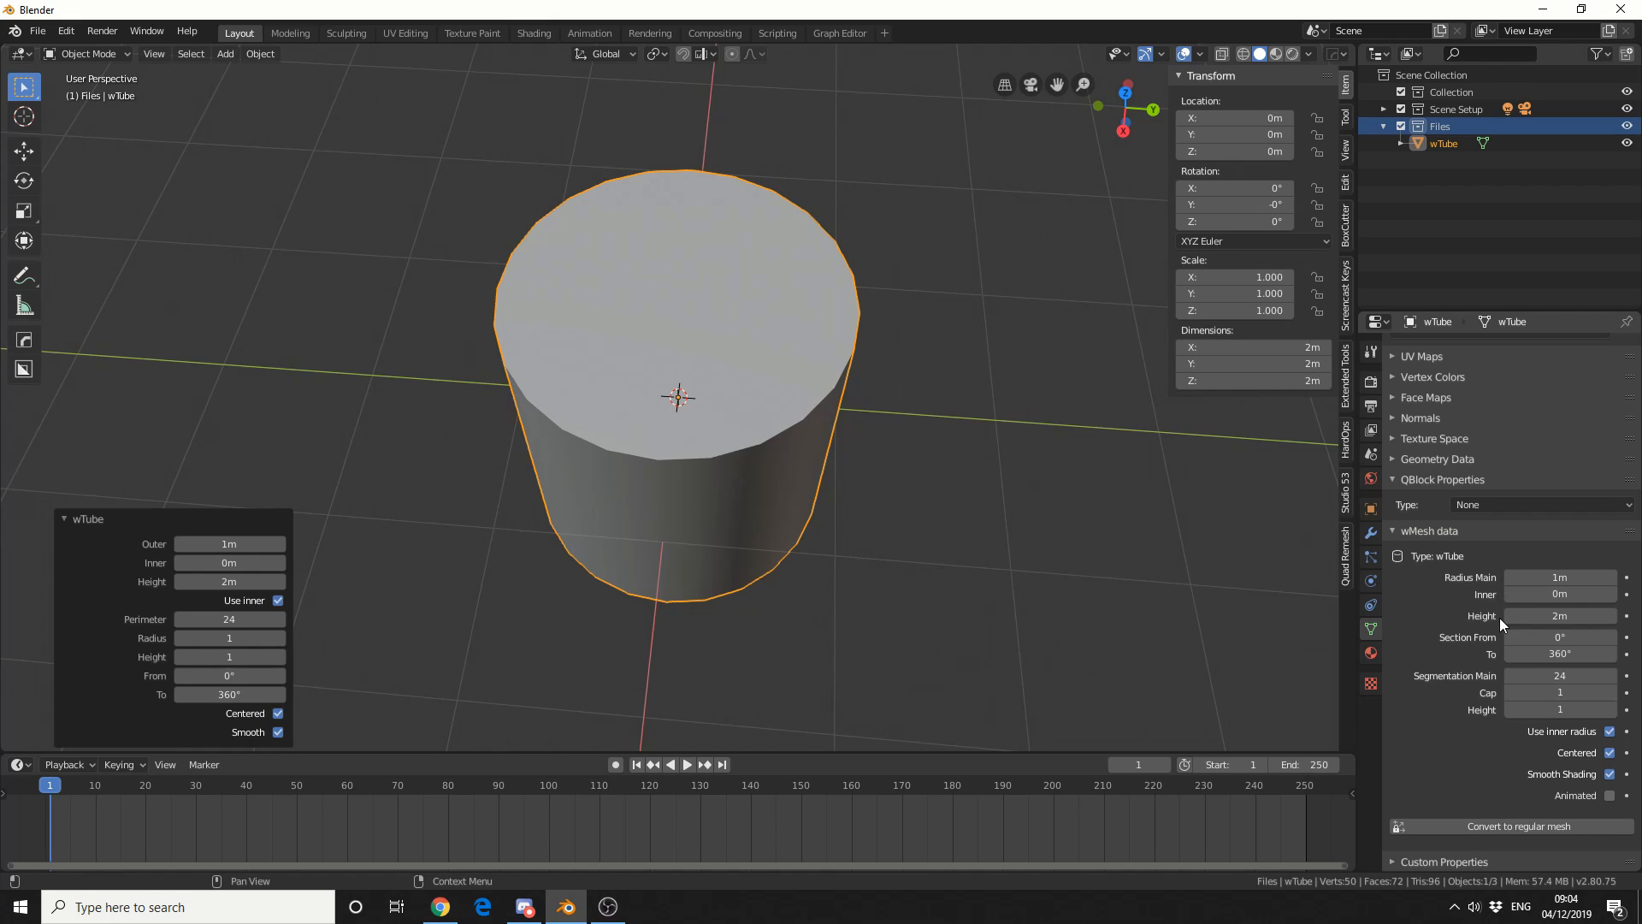
pyautogui.moveTo(1559, 615)
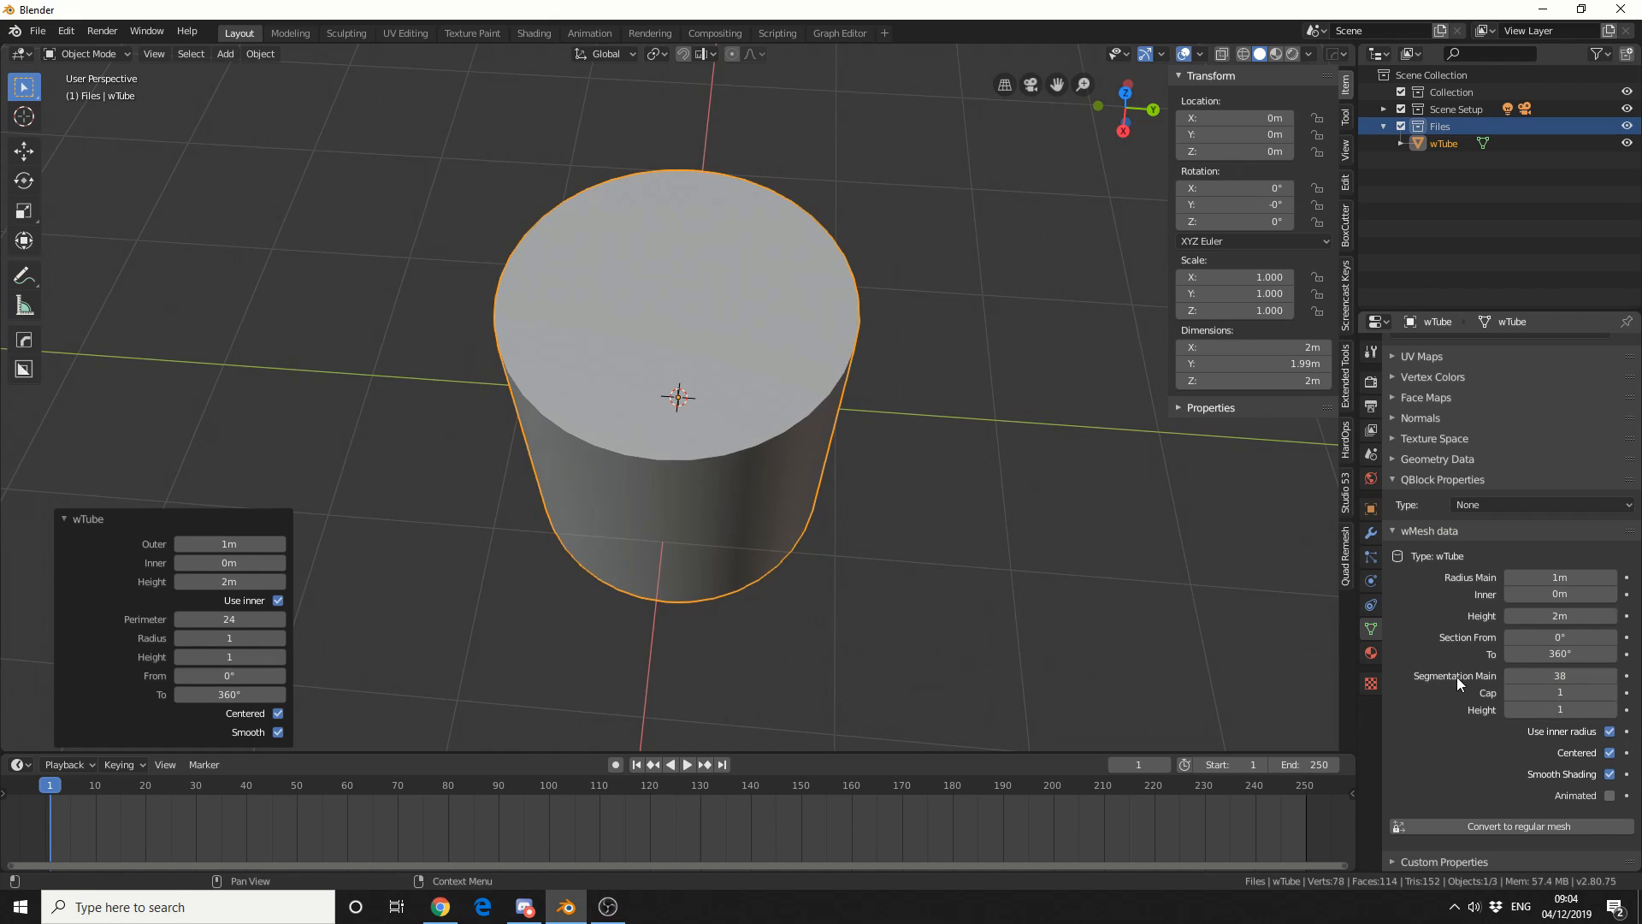
pyautogui.write('0.8')
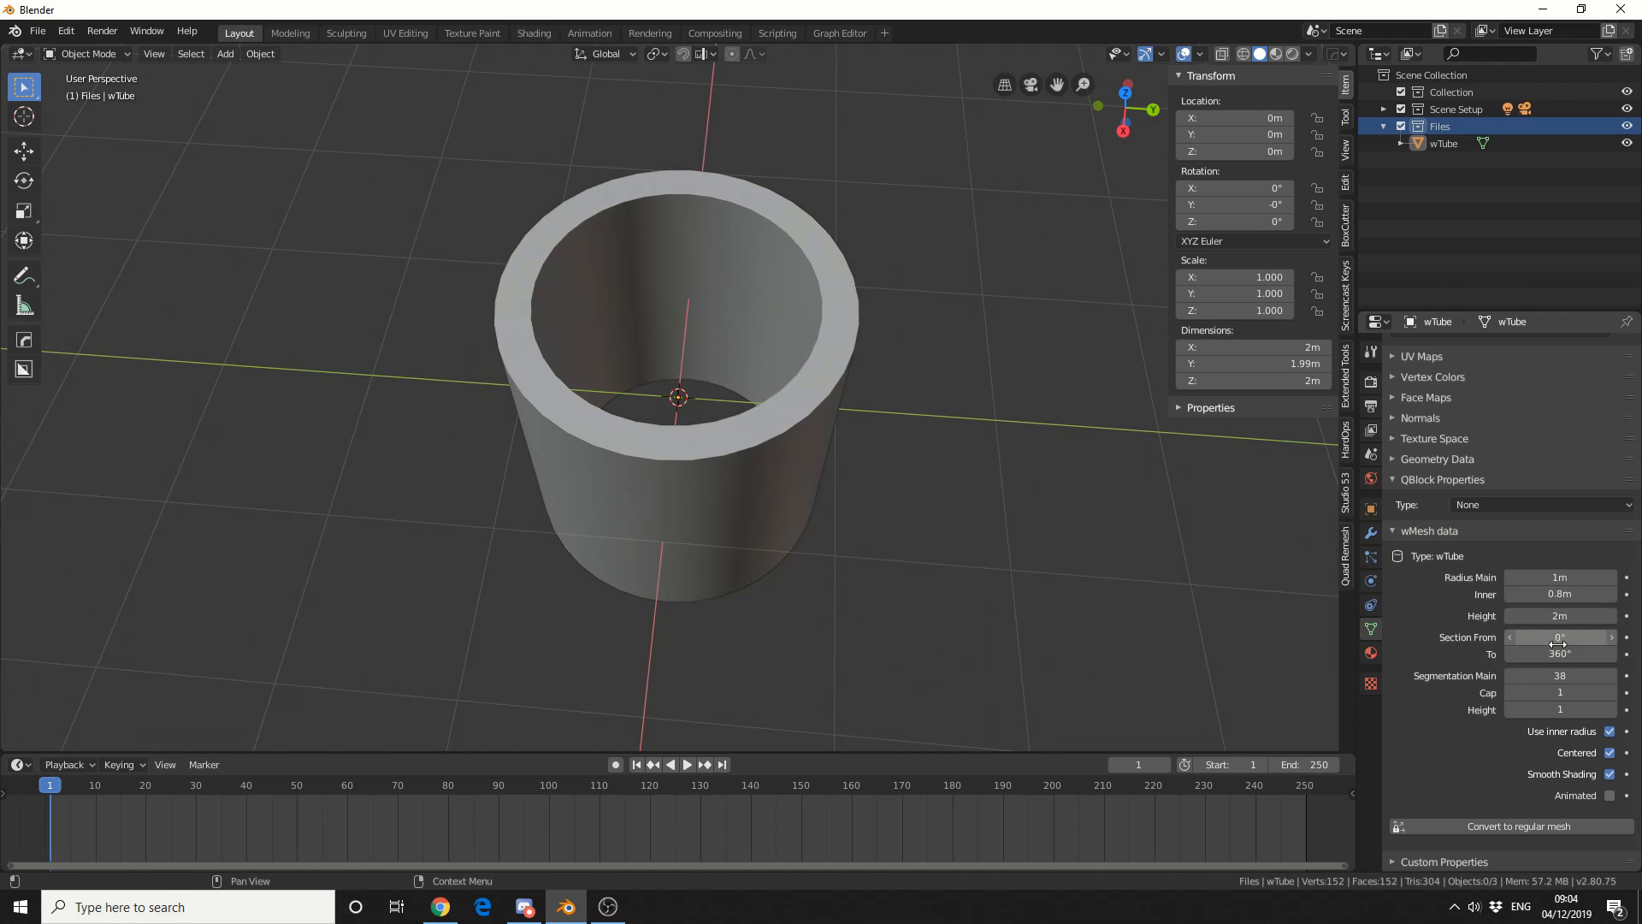
pyautogui.moveTo(1559, 653)
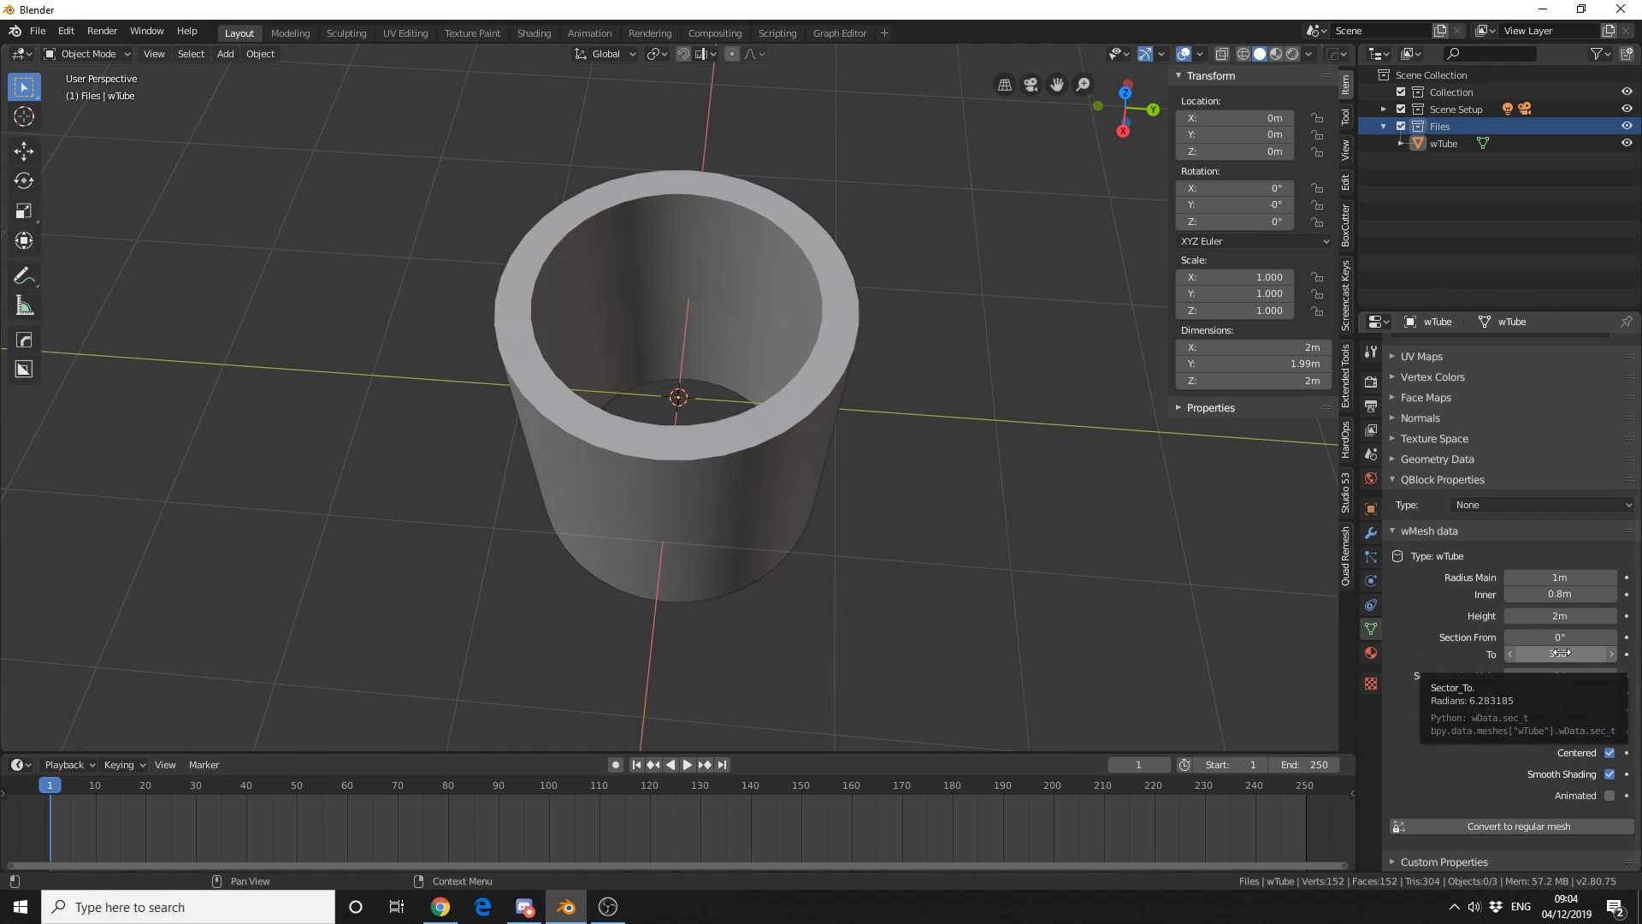
# Keyframe the tube's To angle at 360° and at 0° on frame 60, then view frame 42.
pyautogui.rightClick(1560, 654)
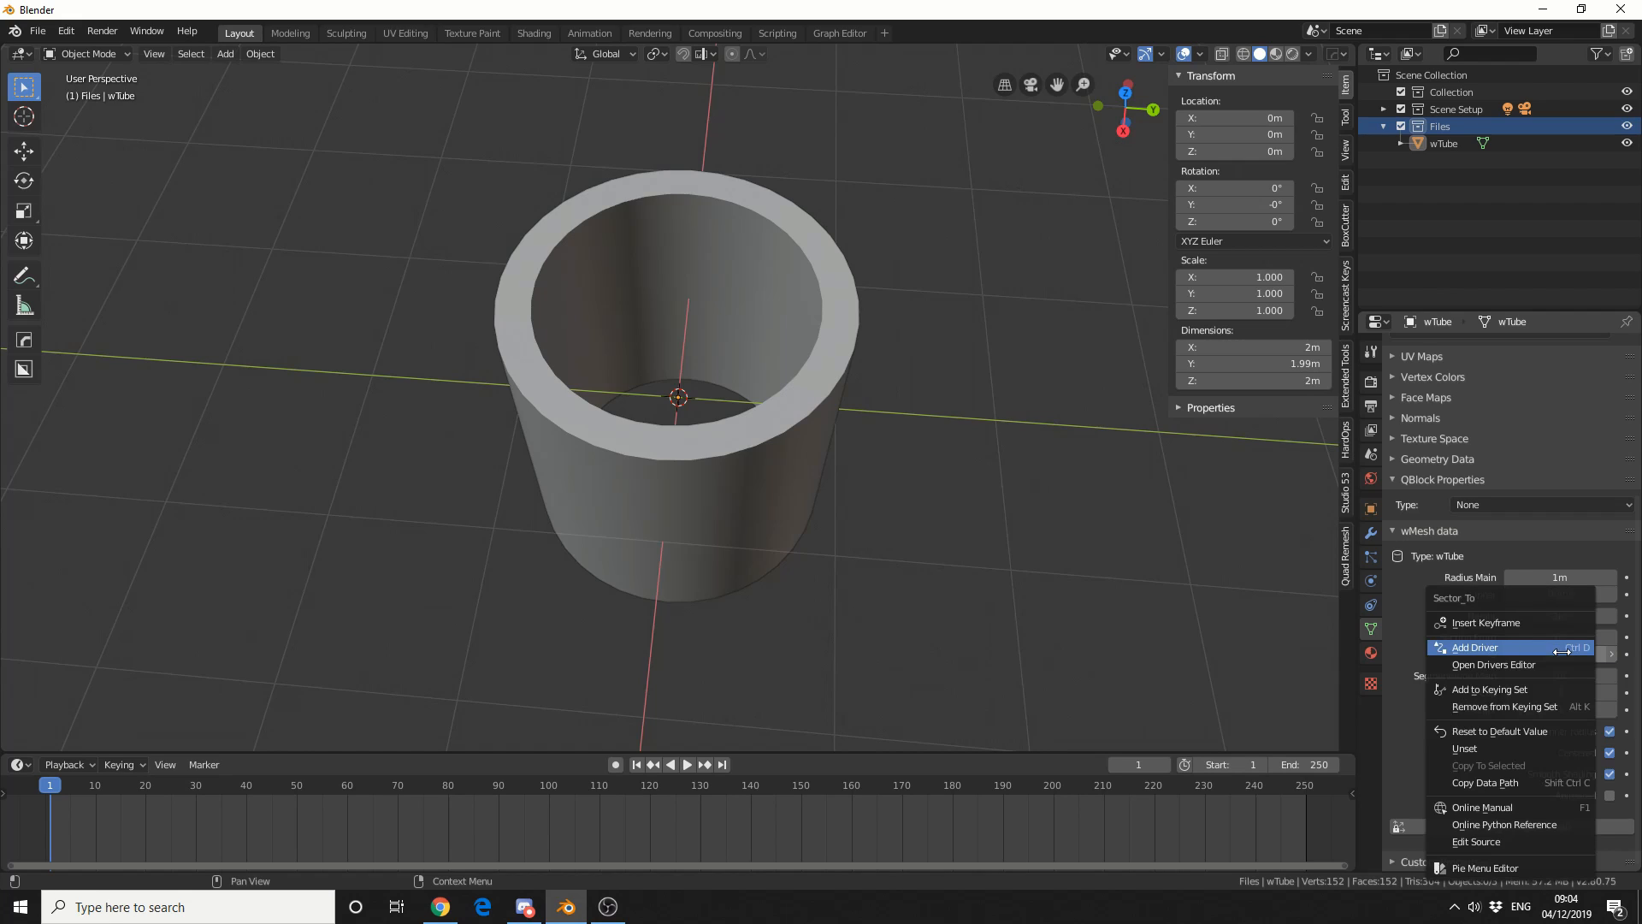
pyautogui.click(1477, 647)
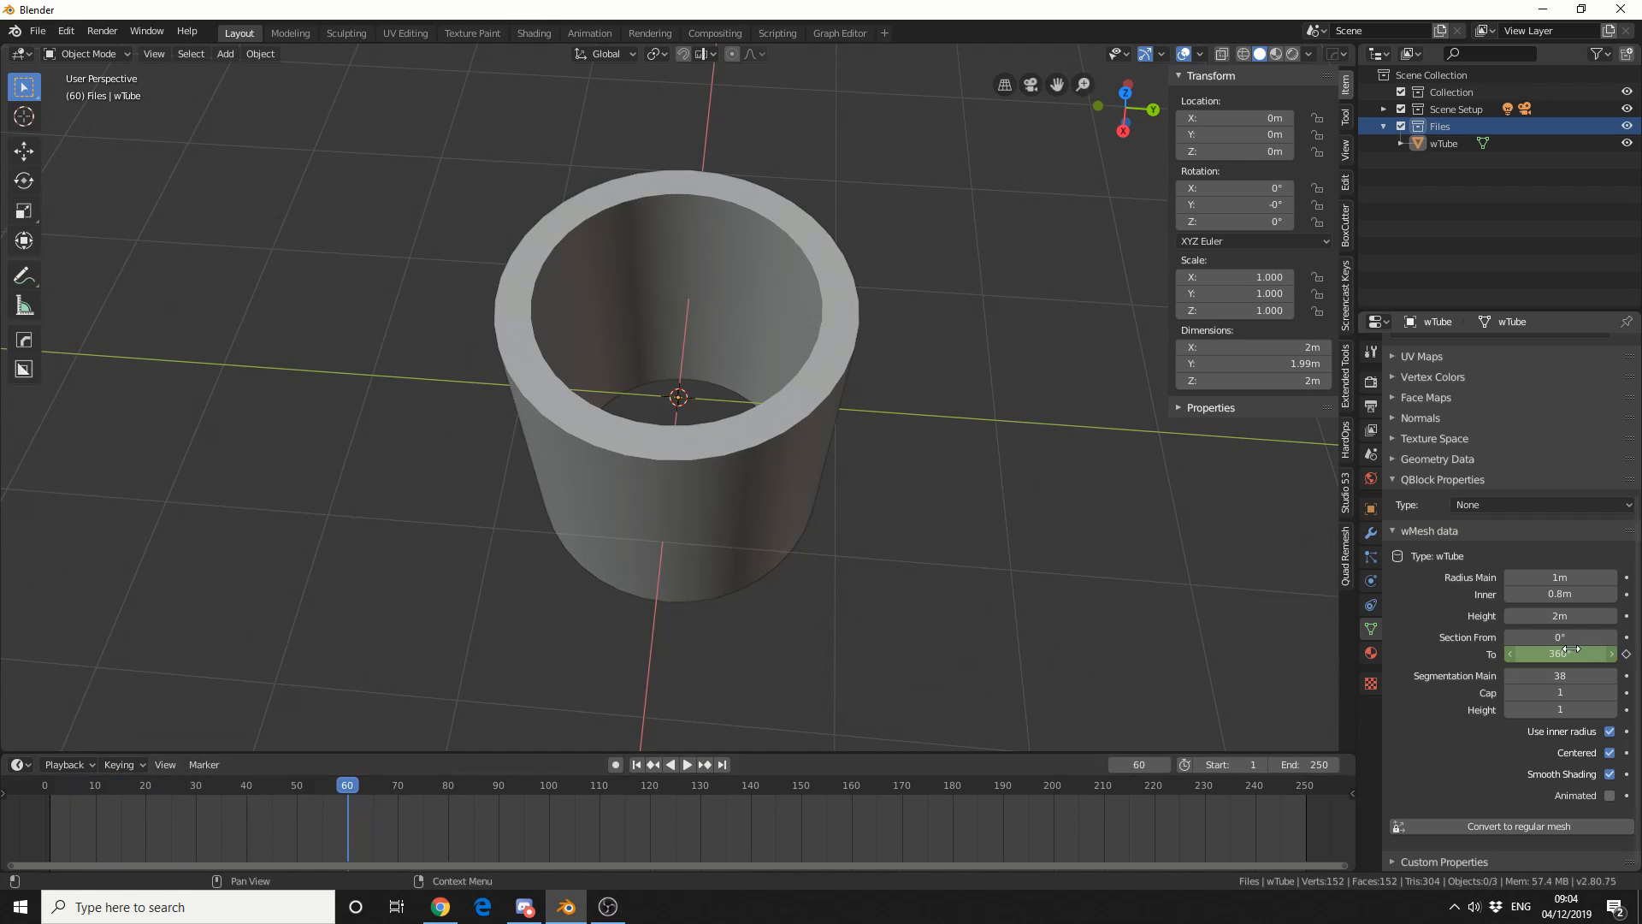
pyautogui.rightClick(1559, 653)
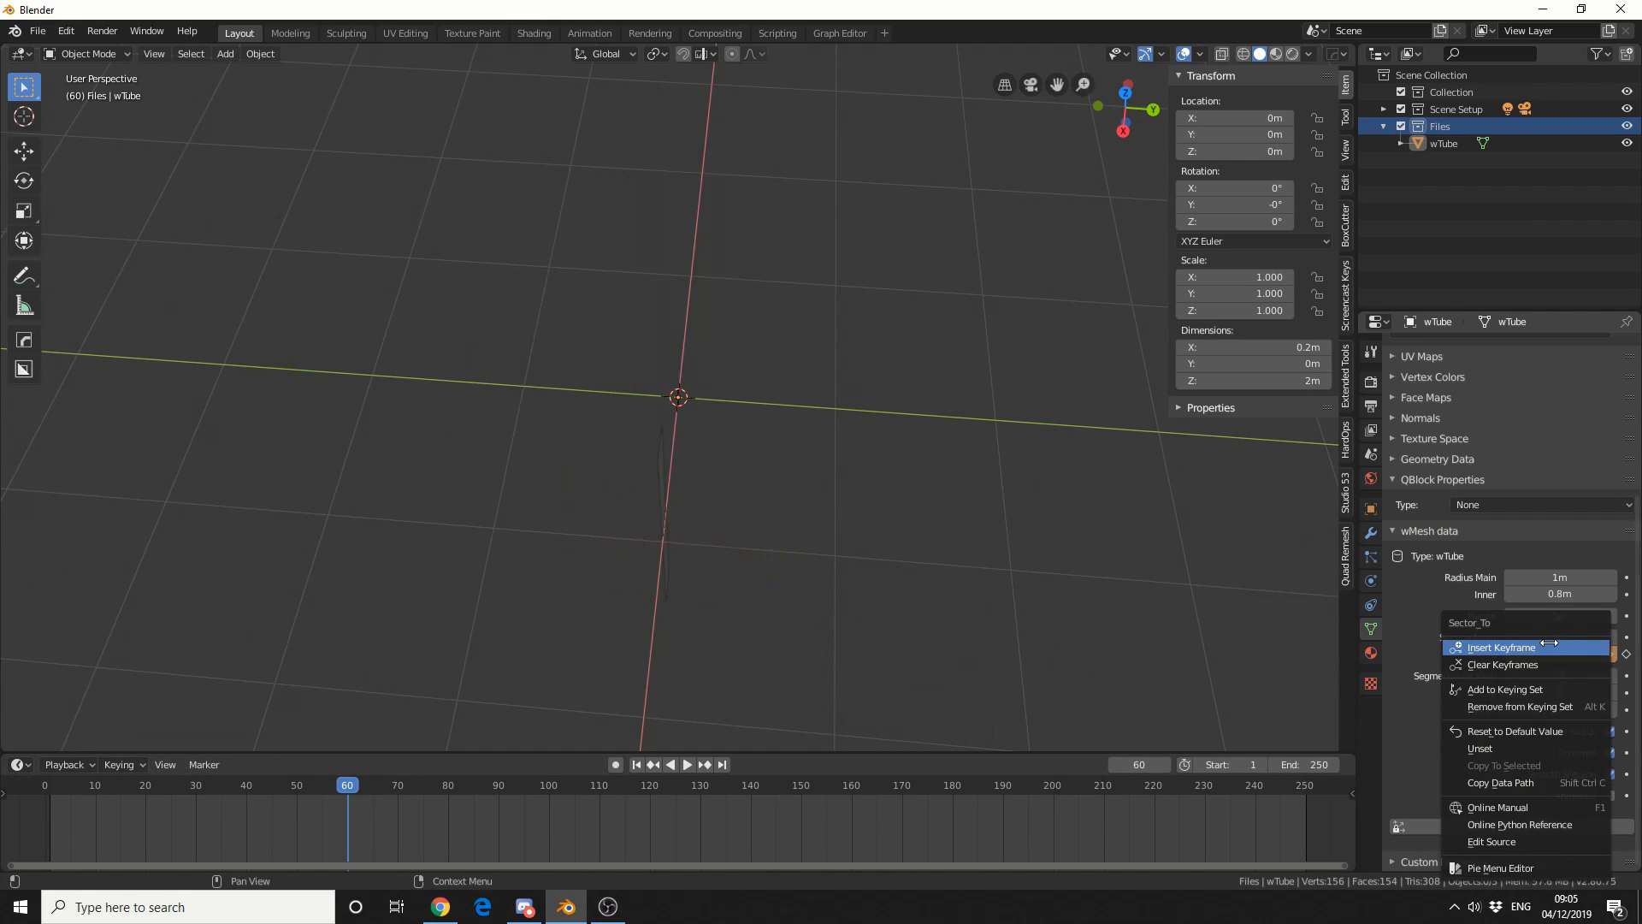
pyautogui.click(1501, 646)
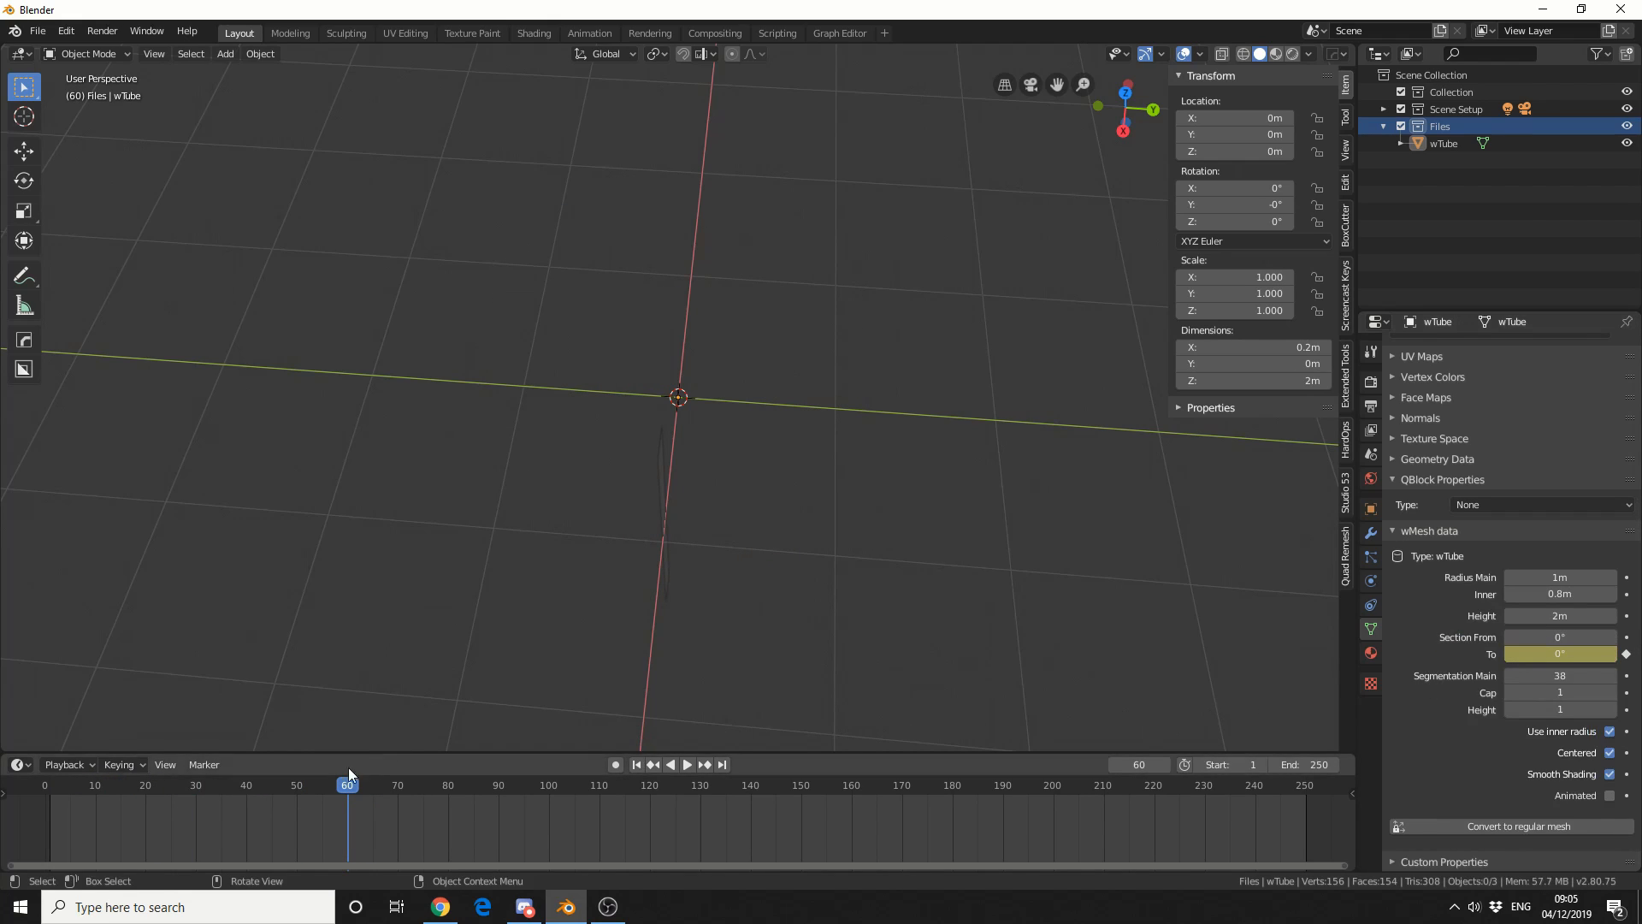
pyautogui.click(686, 764)
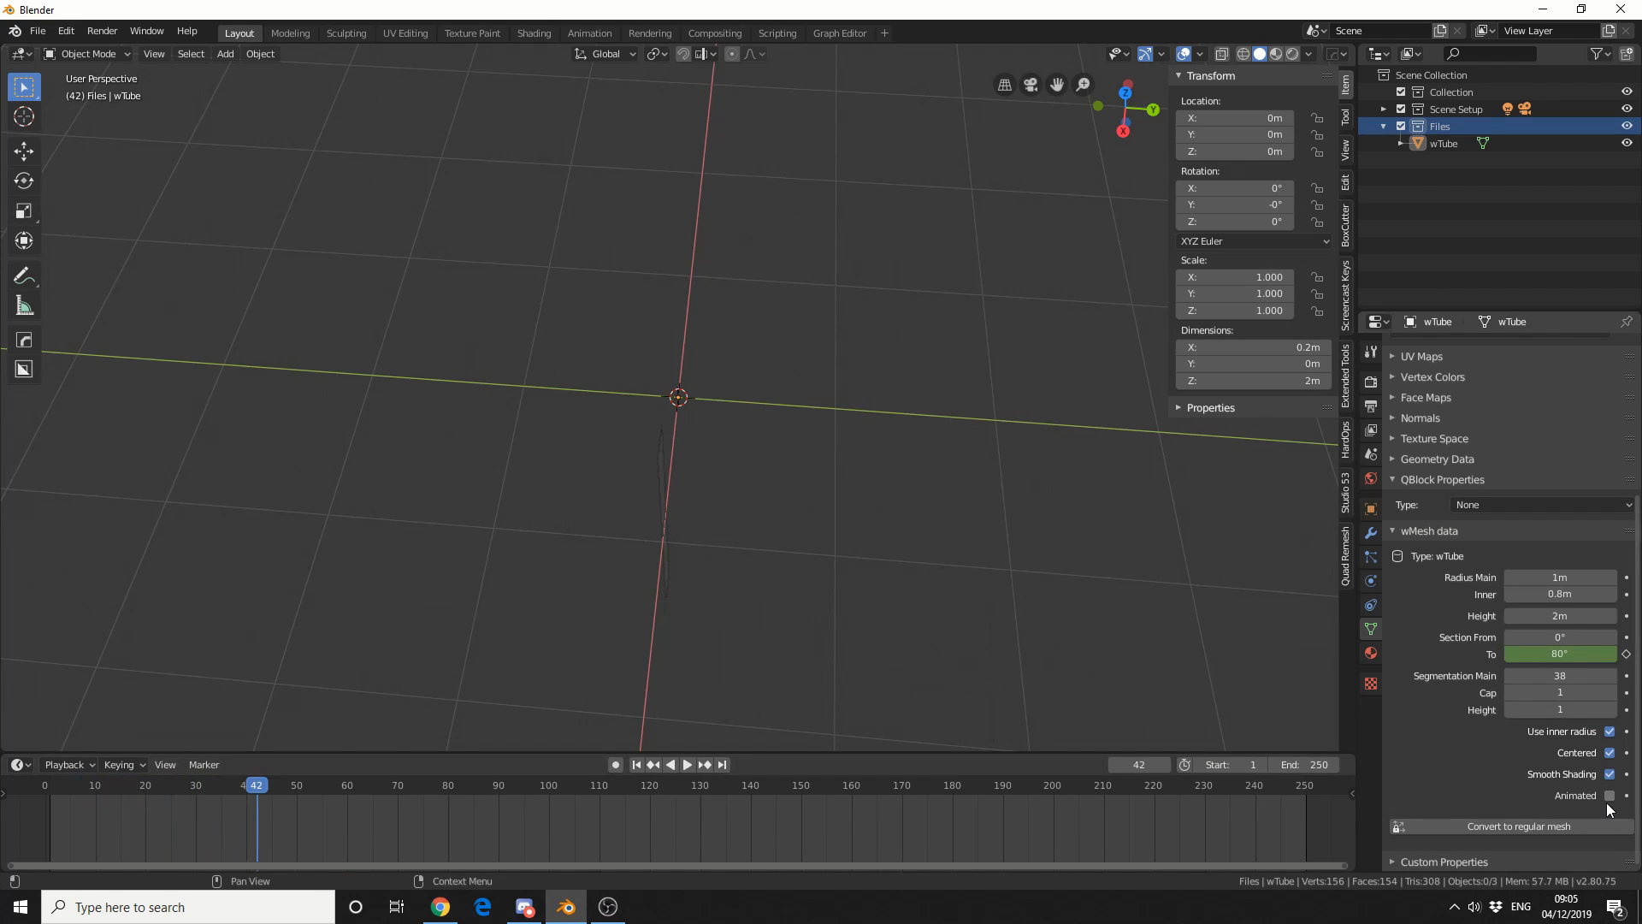
pyautogui.moveTo(1610, 795)
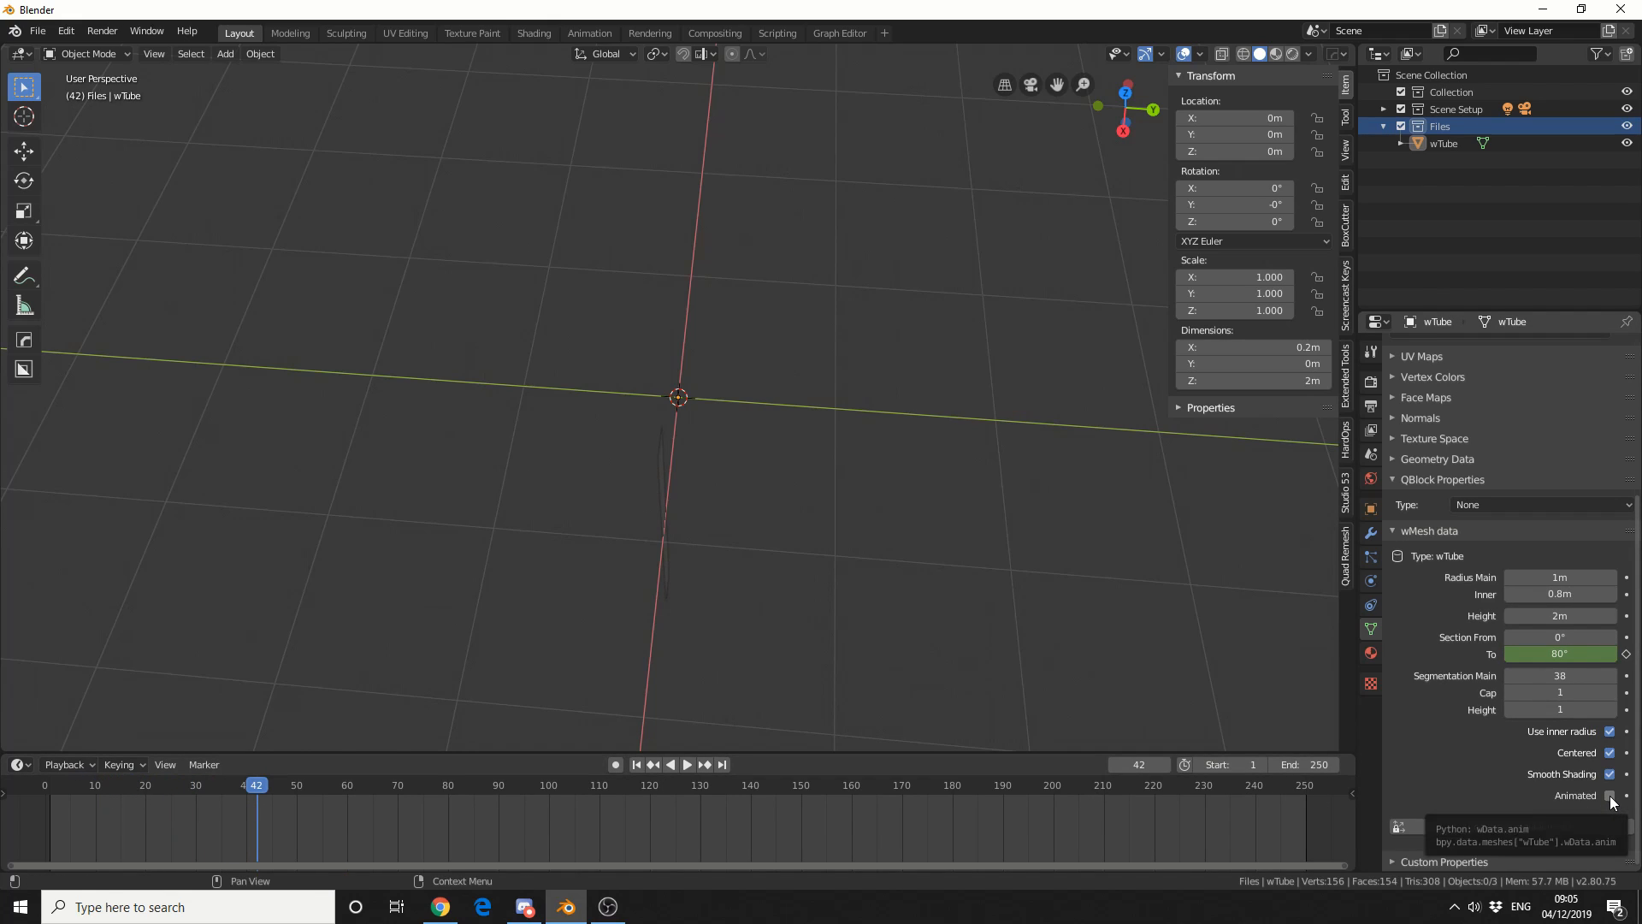
# Enable Animated, preview frames 44 and 18, and vary Segmentation Main from 1 upward.
pyautogui.click(671, 764)
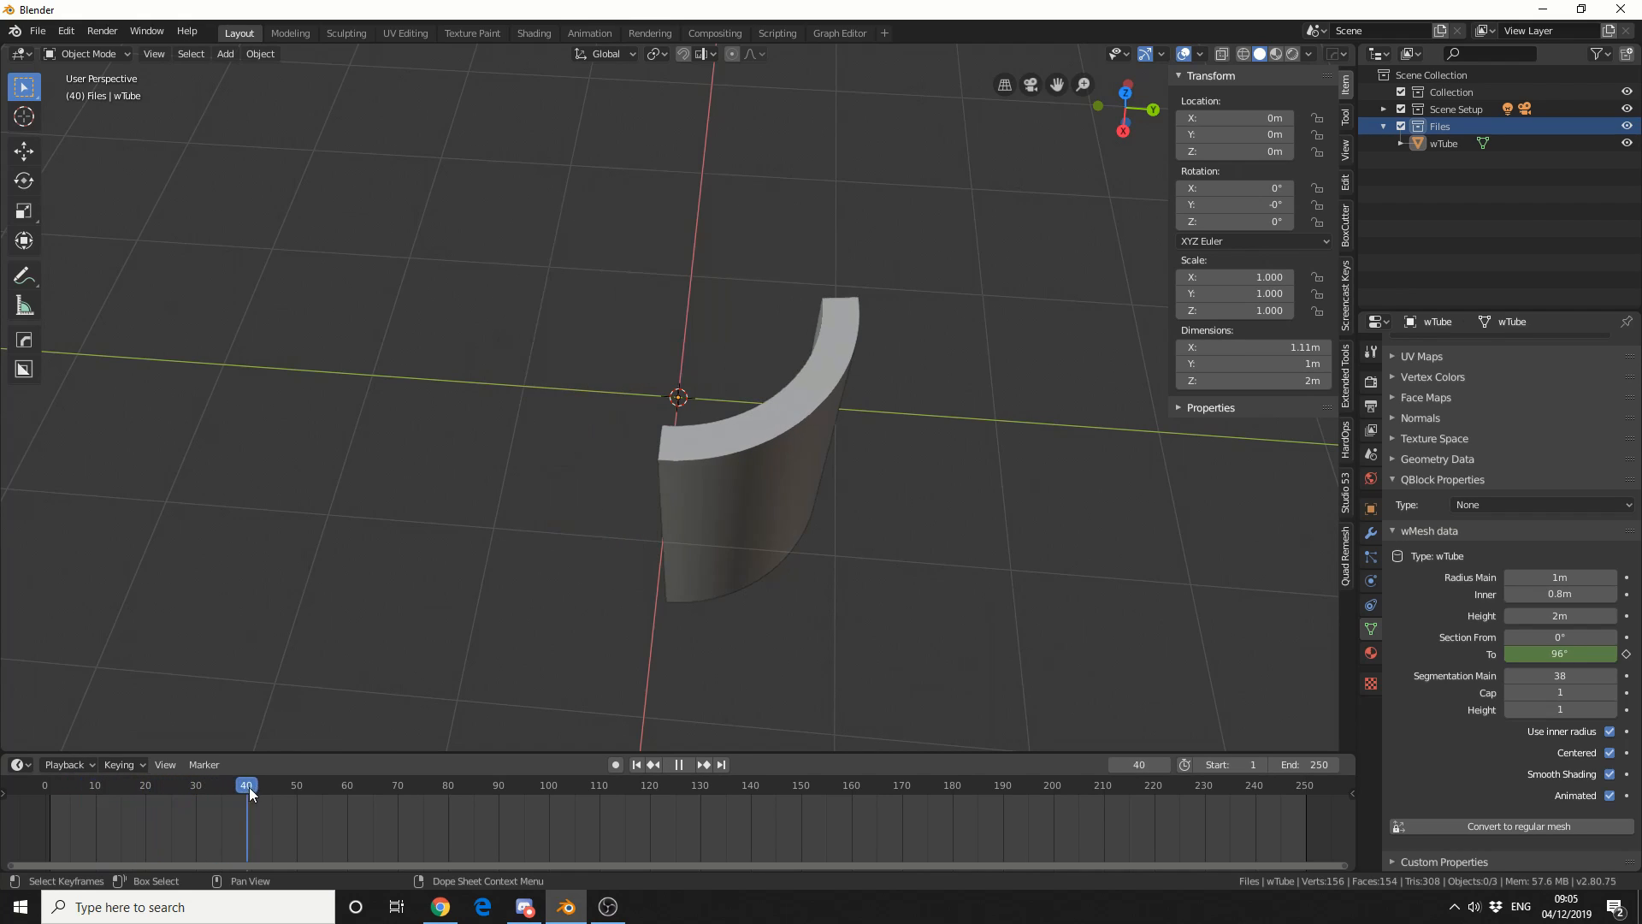
pyautogui.click(99, 784)
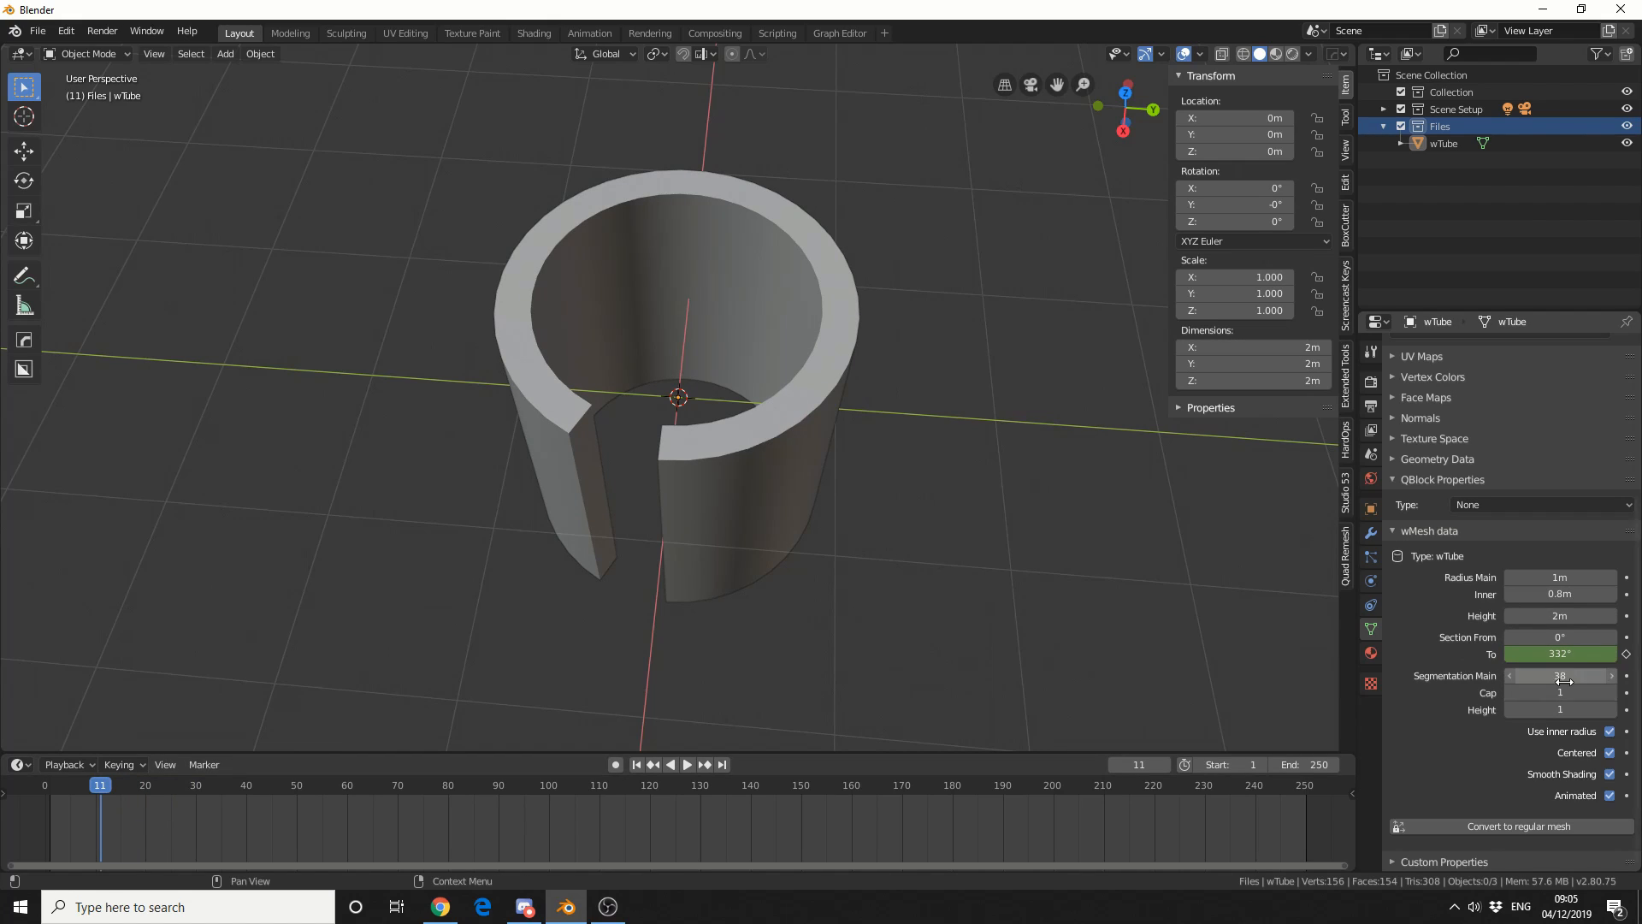
pyautogui.moveTo(1559, 675); pyautogui.dragTo(1513, 676)
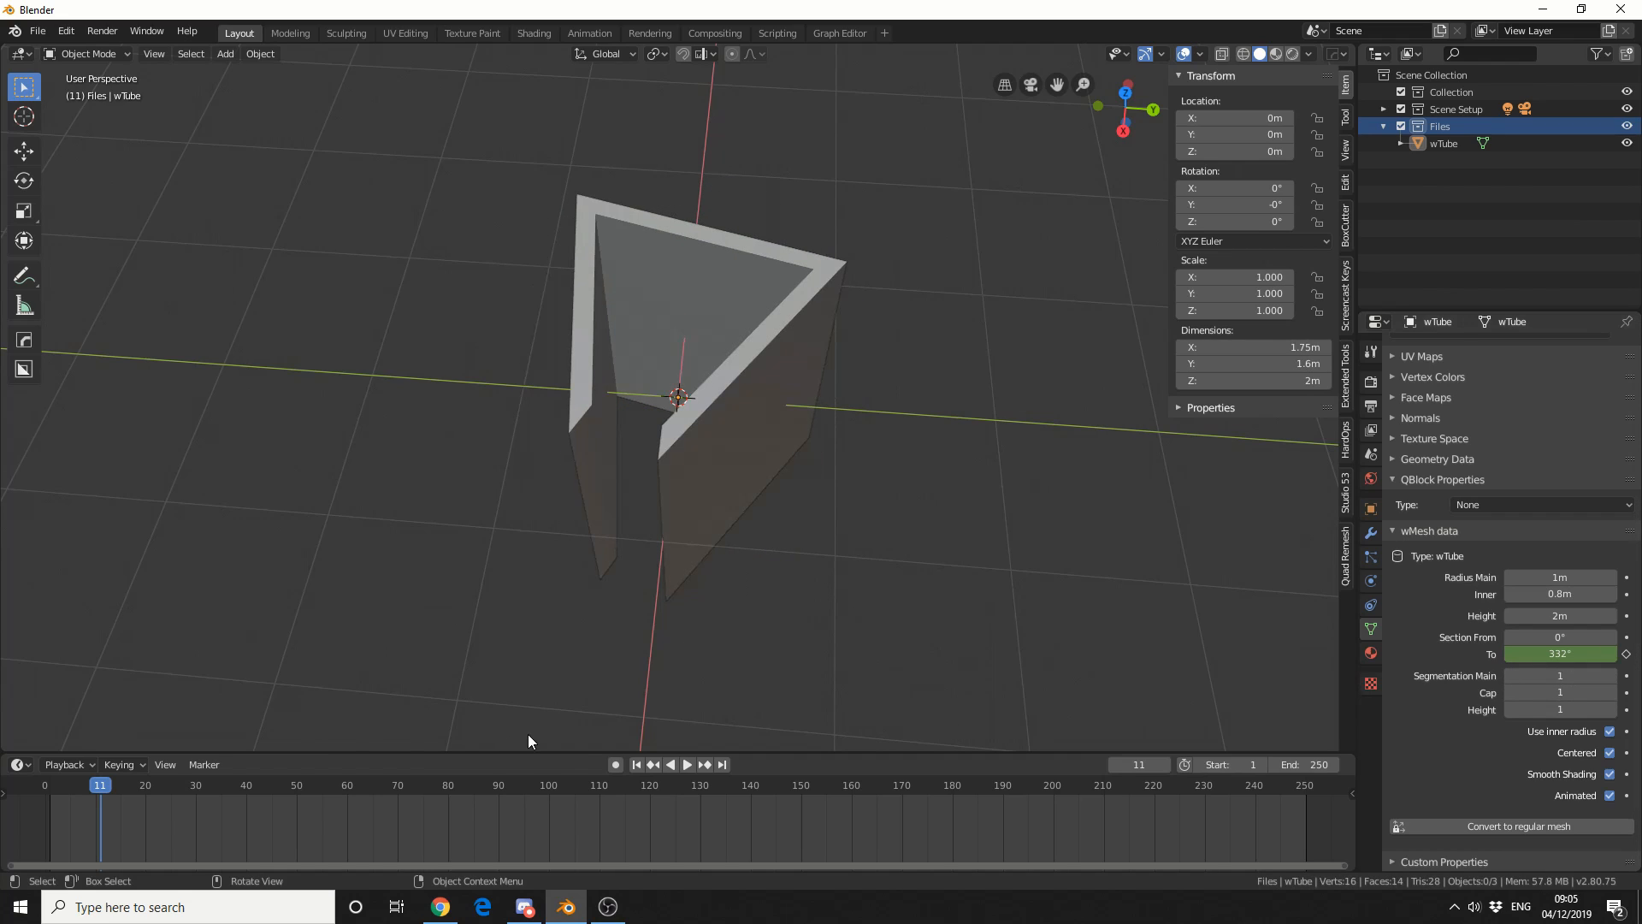
pyautogui.click(686, 764)
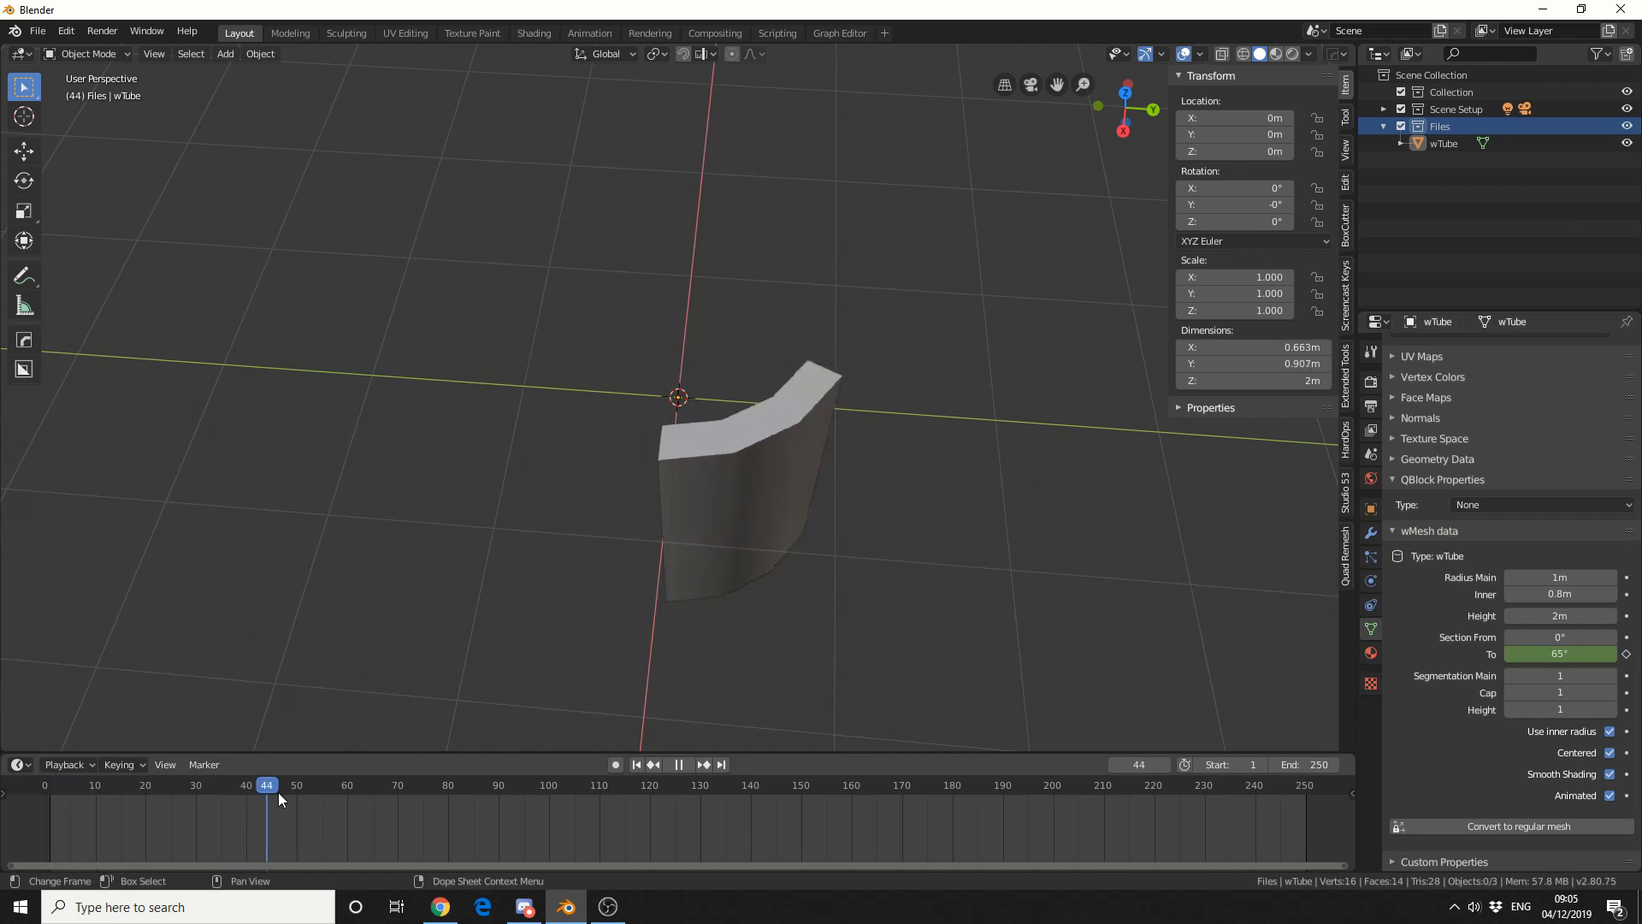
pyautogui.click(135, 784)
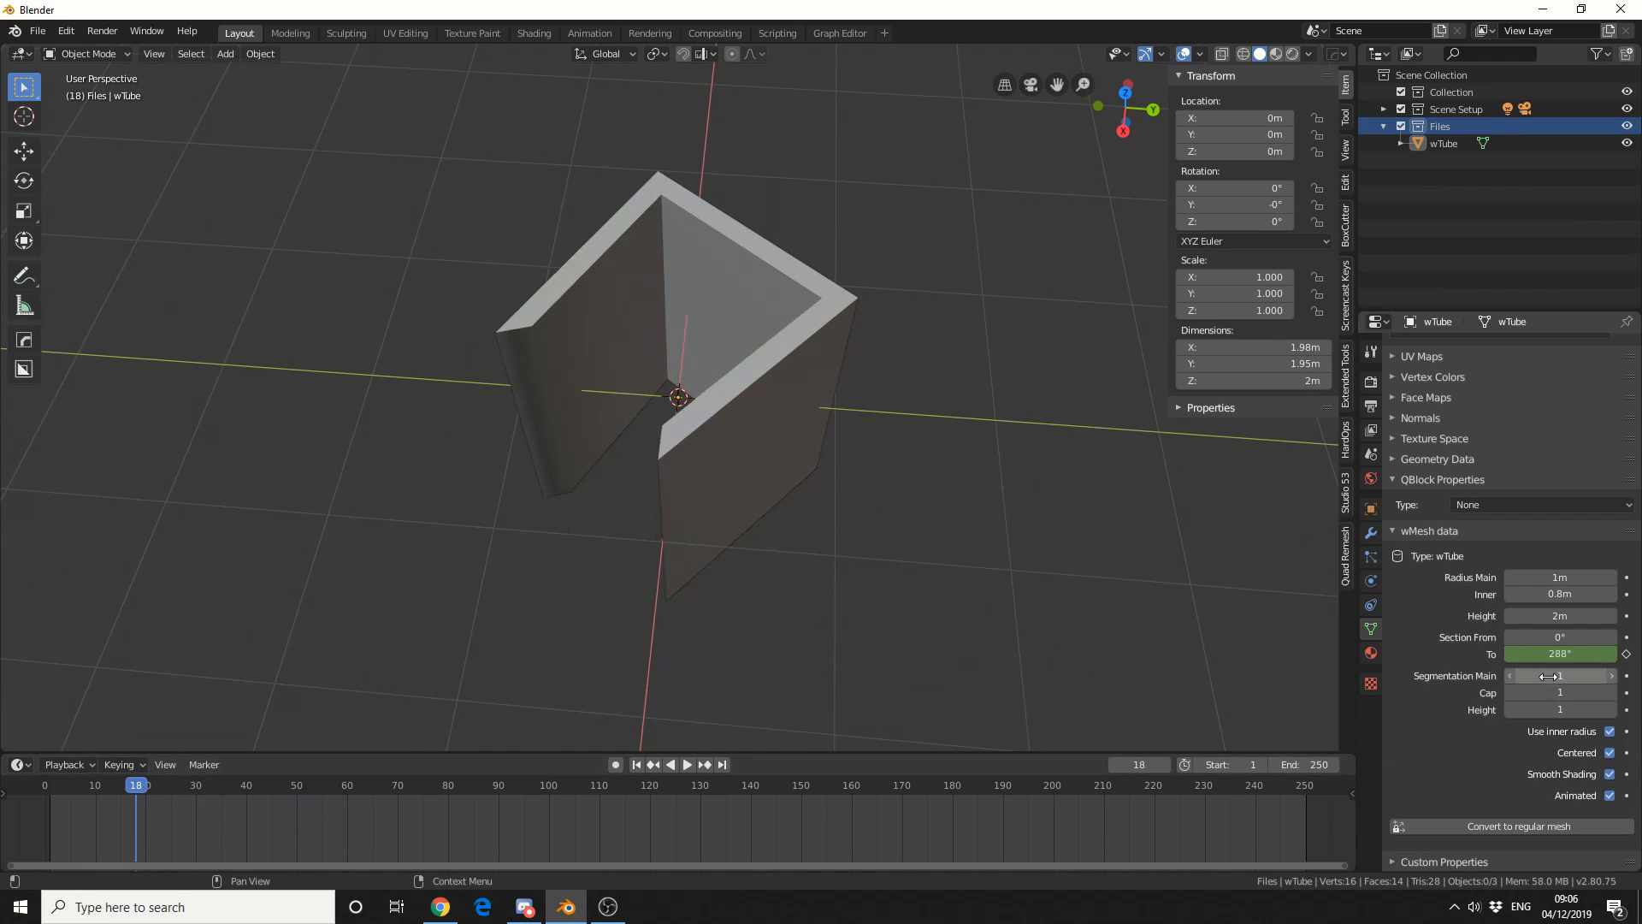
pyautogui.moveTo(1524, 676); pyautogui.dragTo(1591, 676)
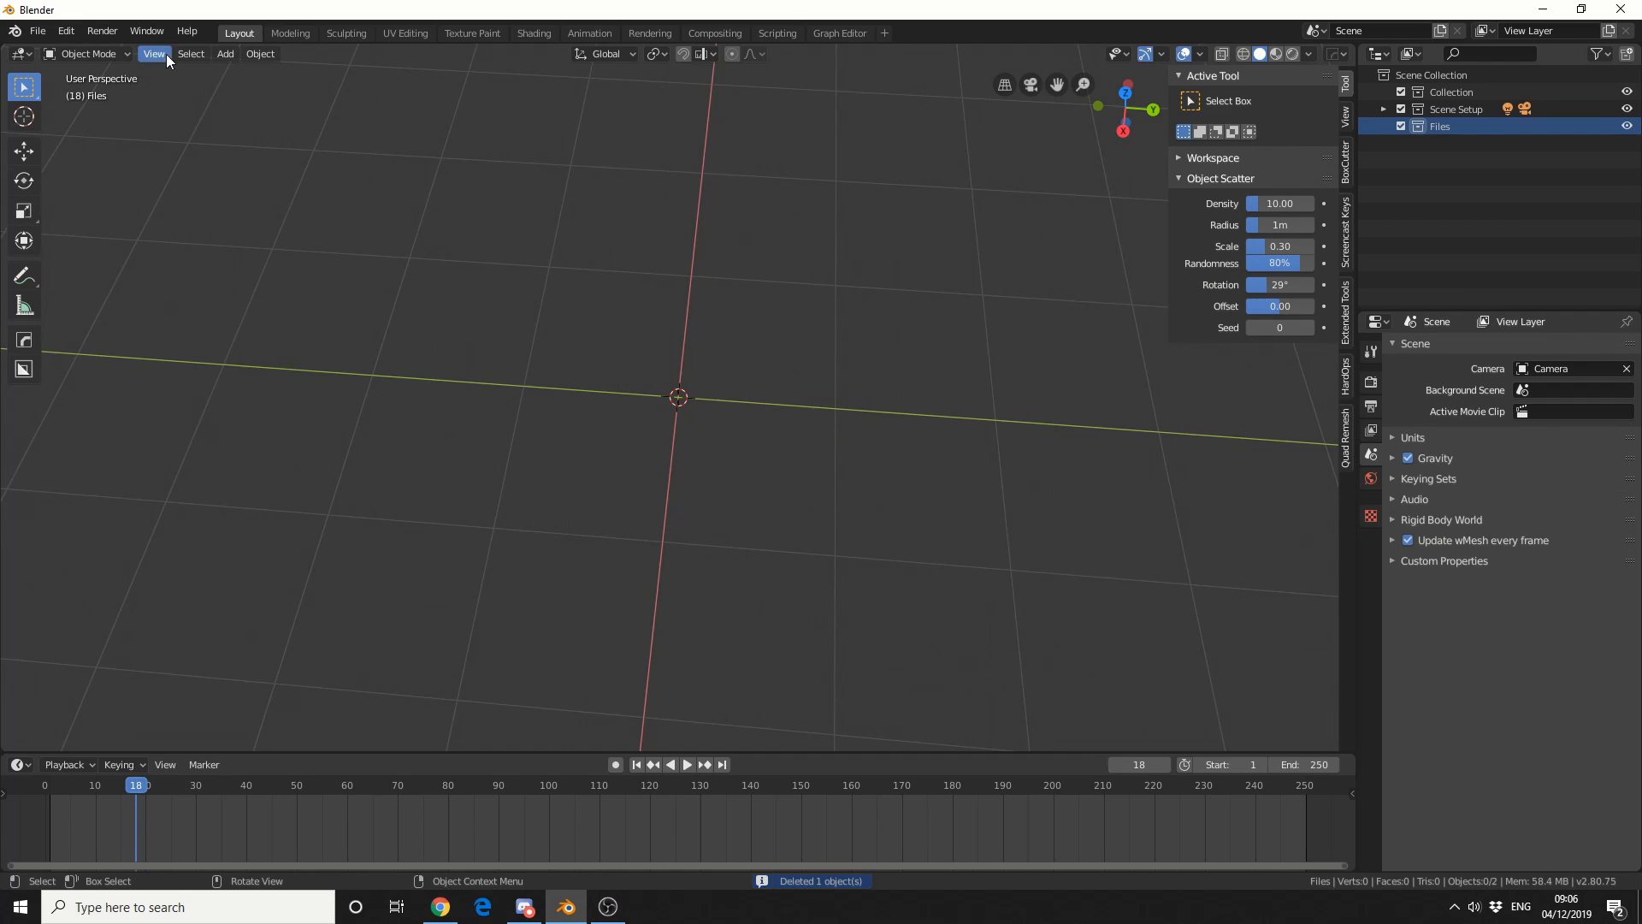
# Add a wScrew, set Segments to 63, and view it in Solid shading from below.
pyautogui.click(224, 53)
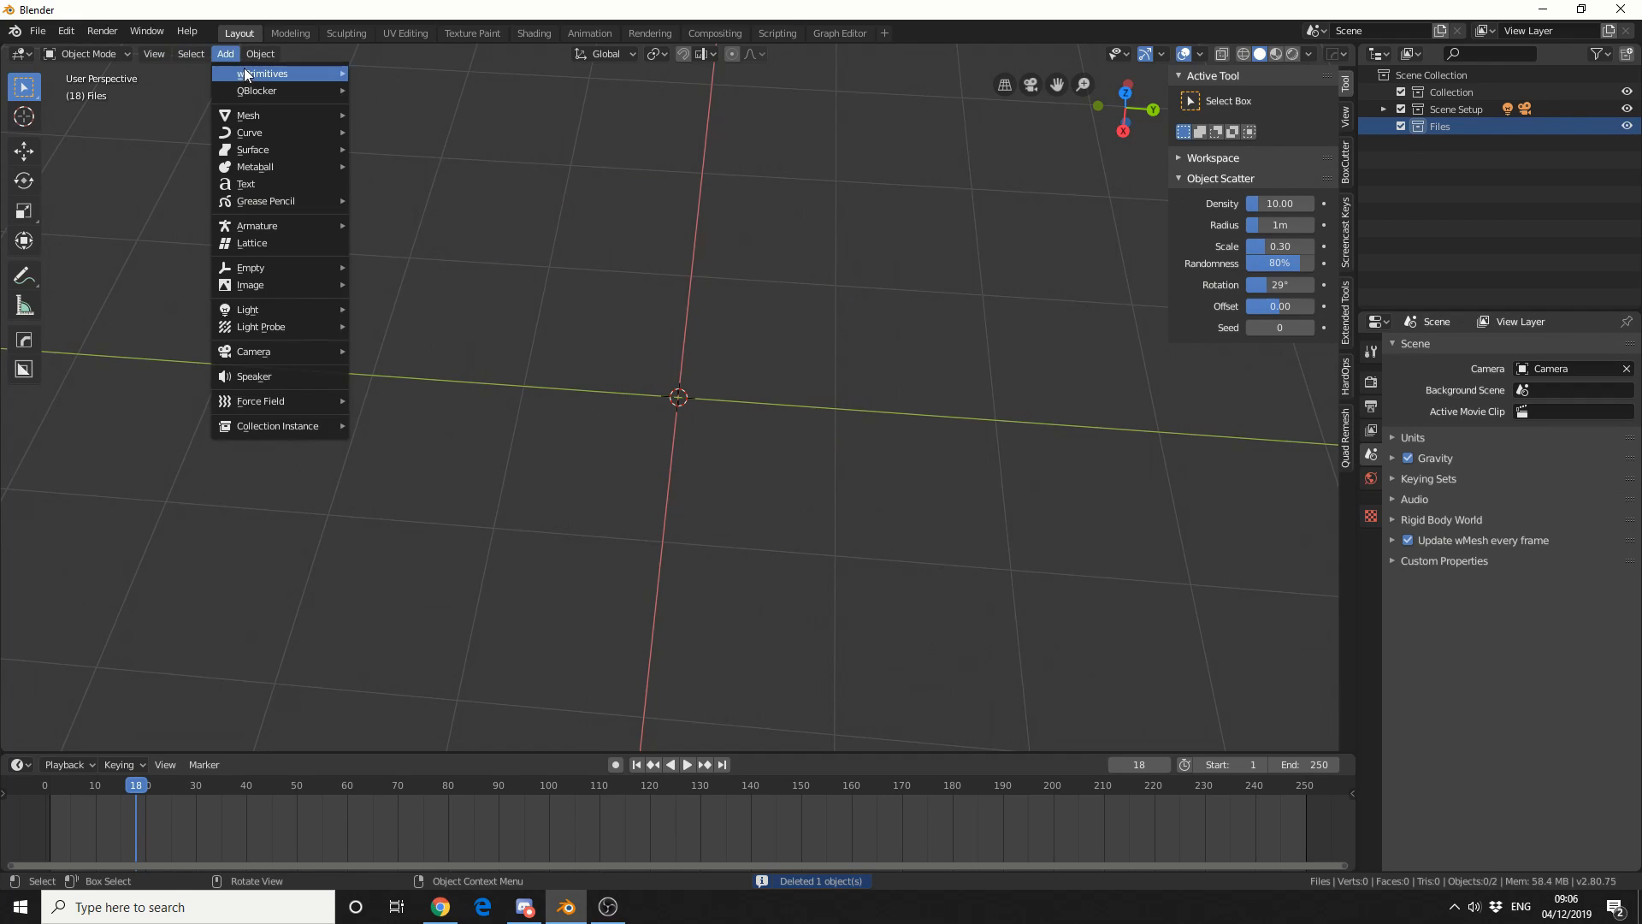
pyautogui.moveTo(266, 73)
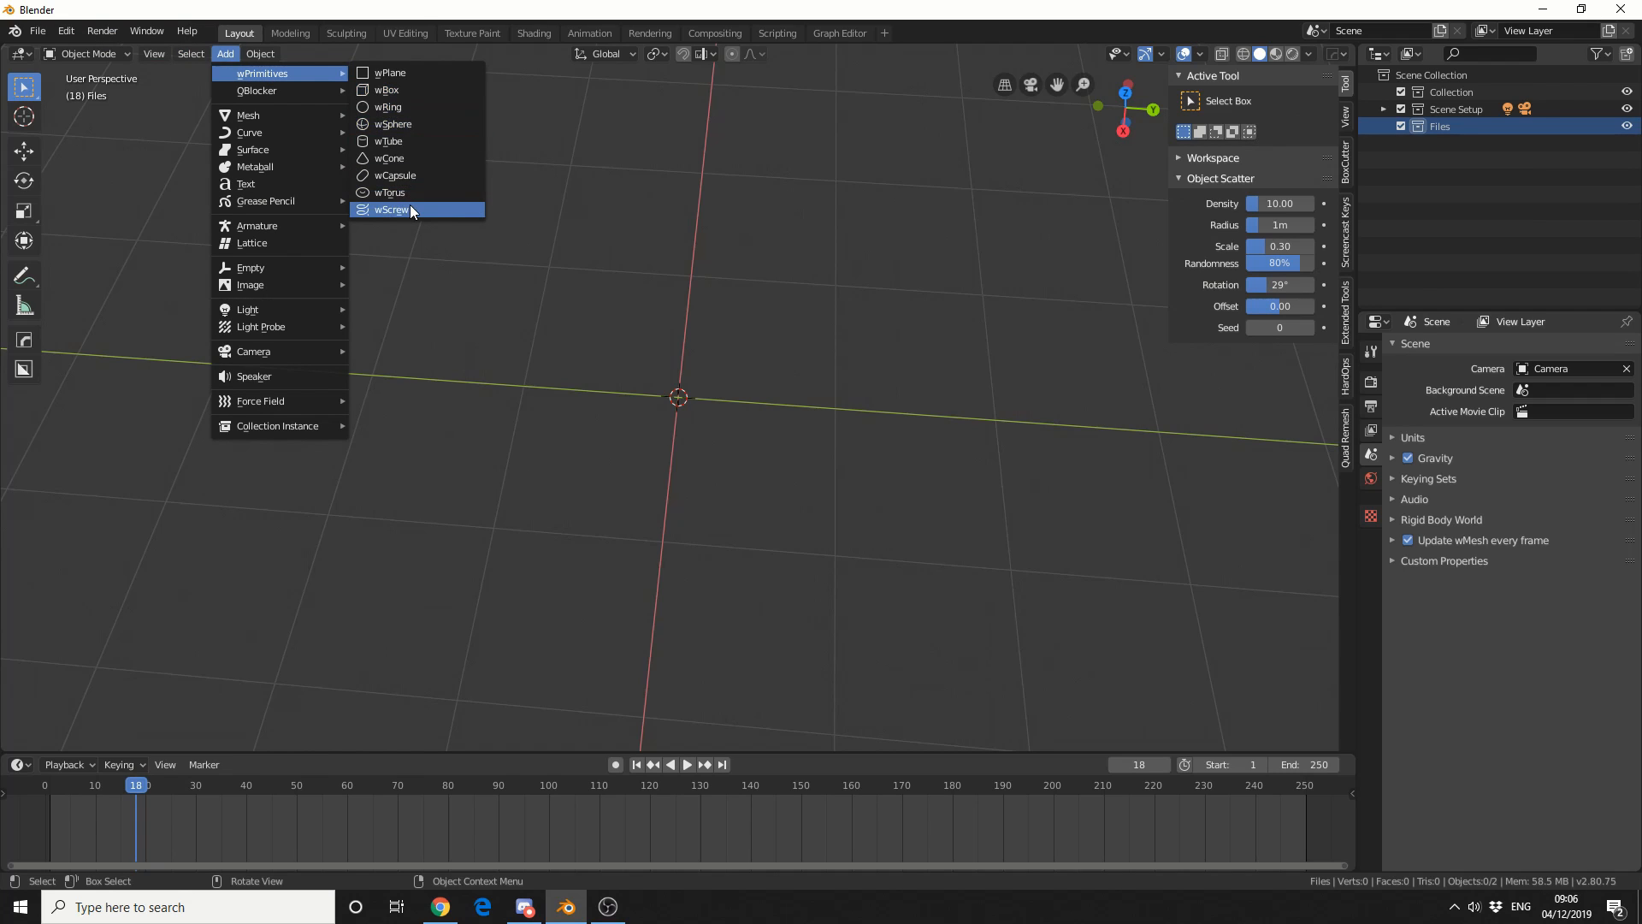
pyautogui.click(391, 210)
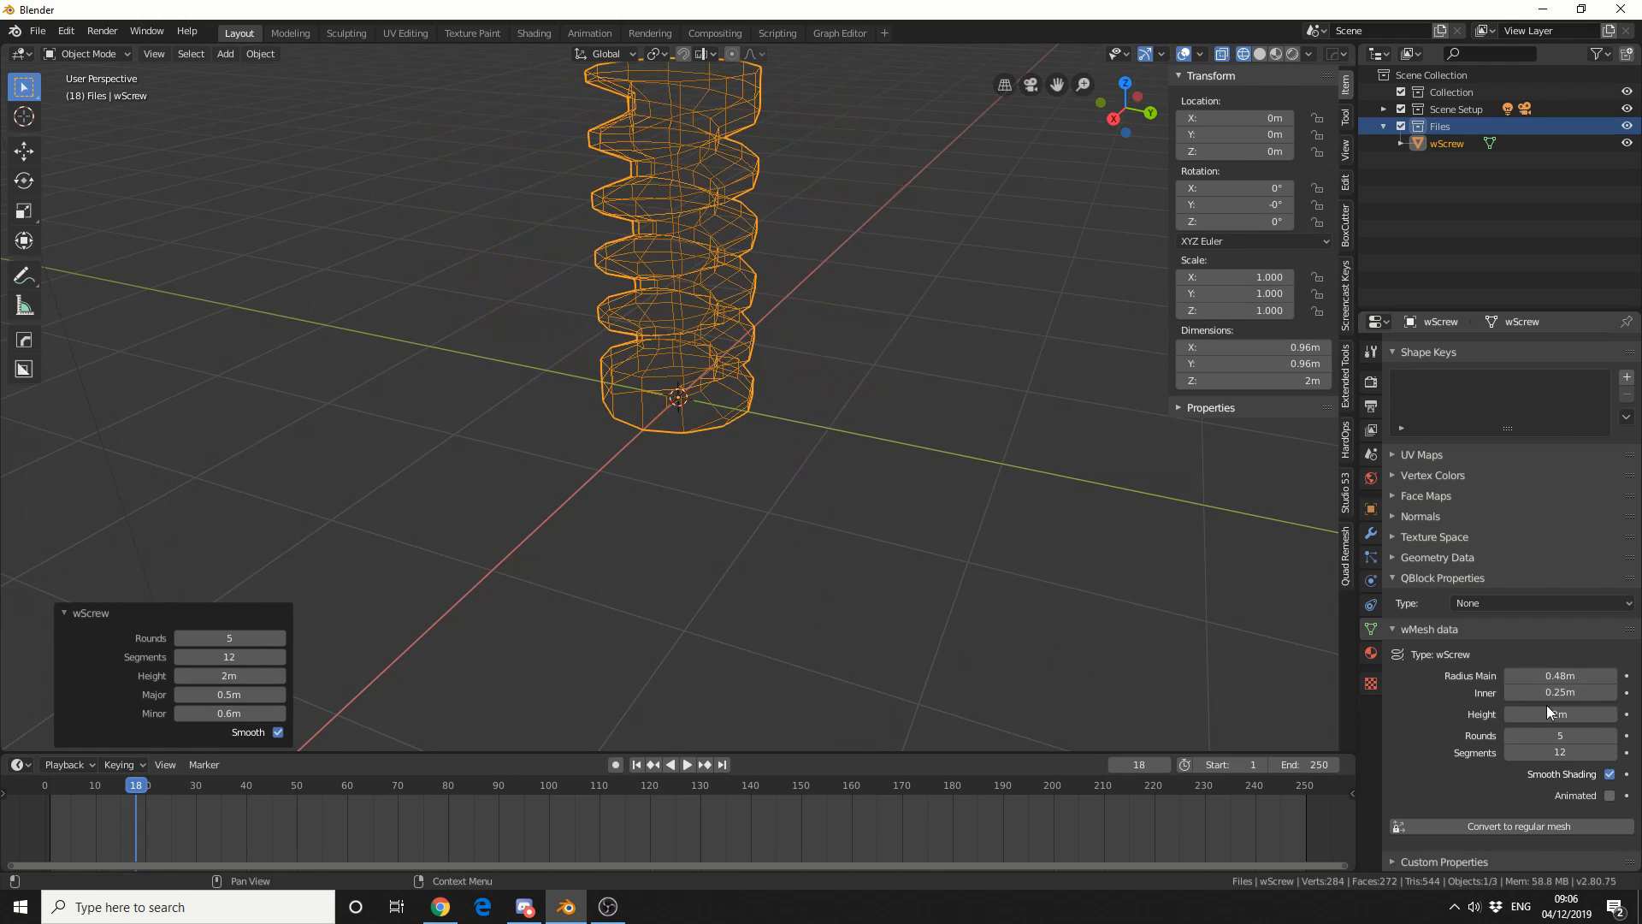
pyautogui.moveTo(1559, 713); pyautogui.dragTo(1554, 713)
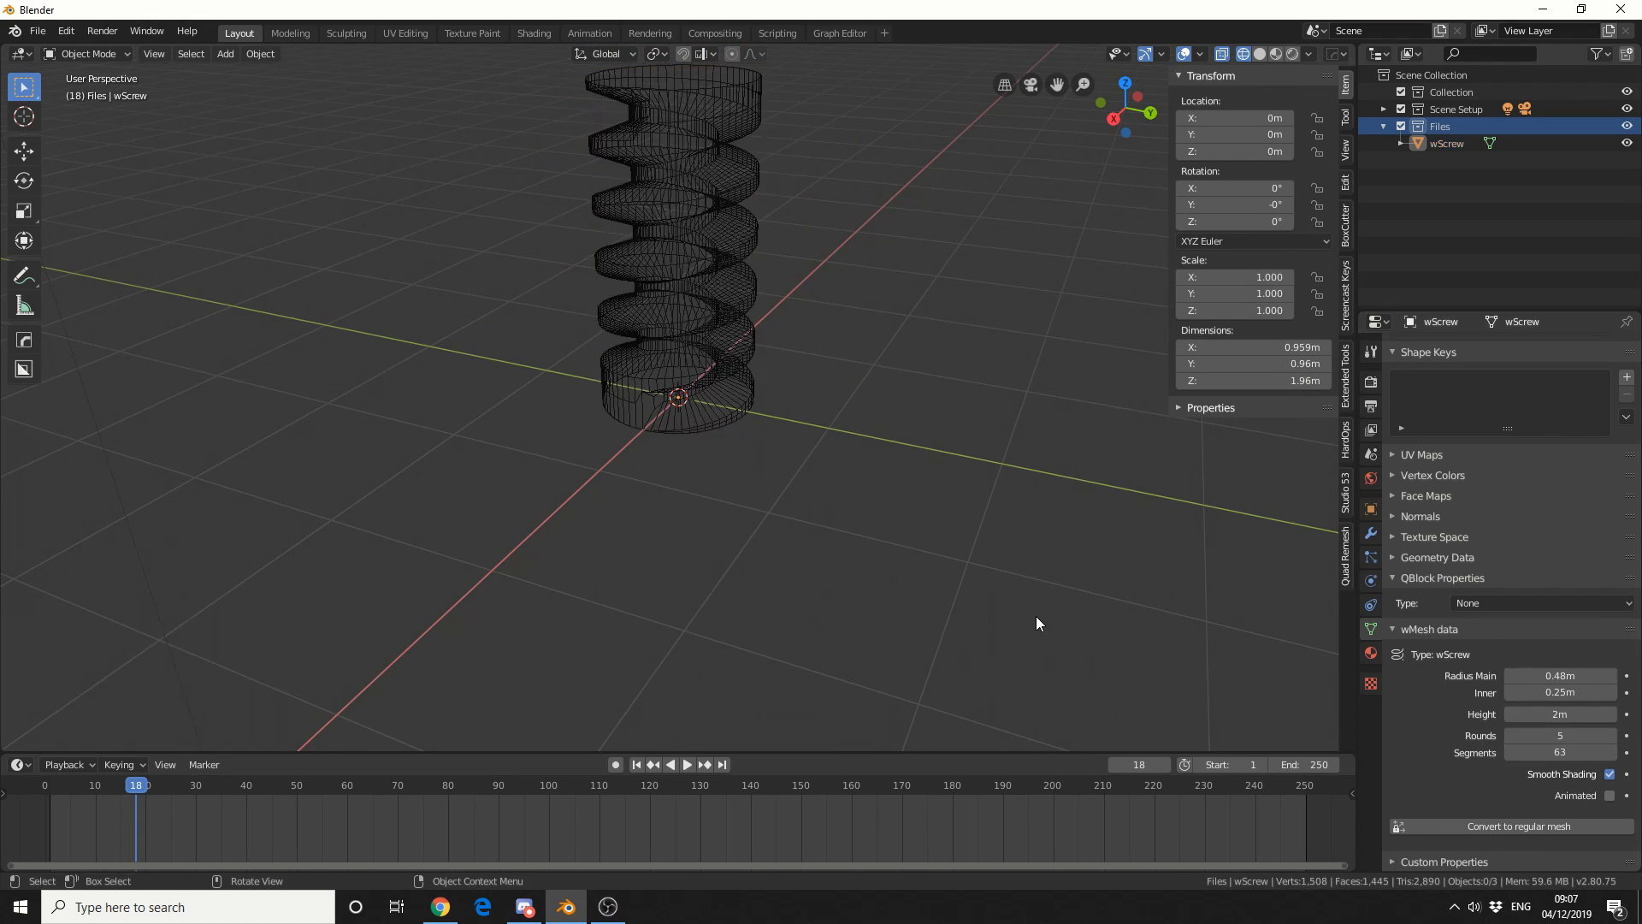
pyautogui.click(1244, 53)
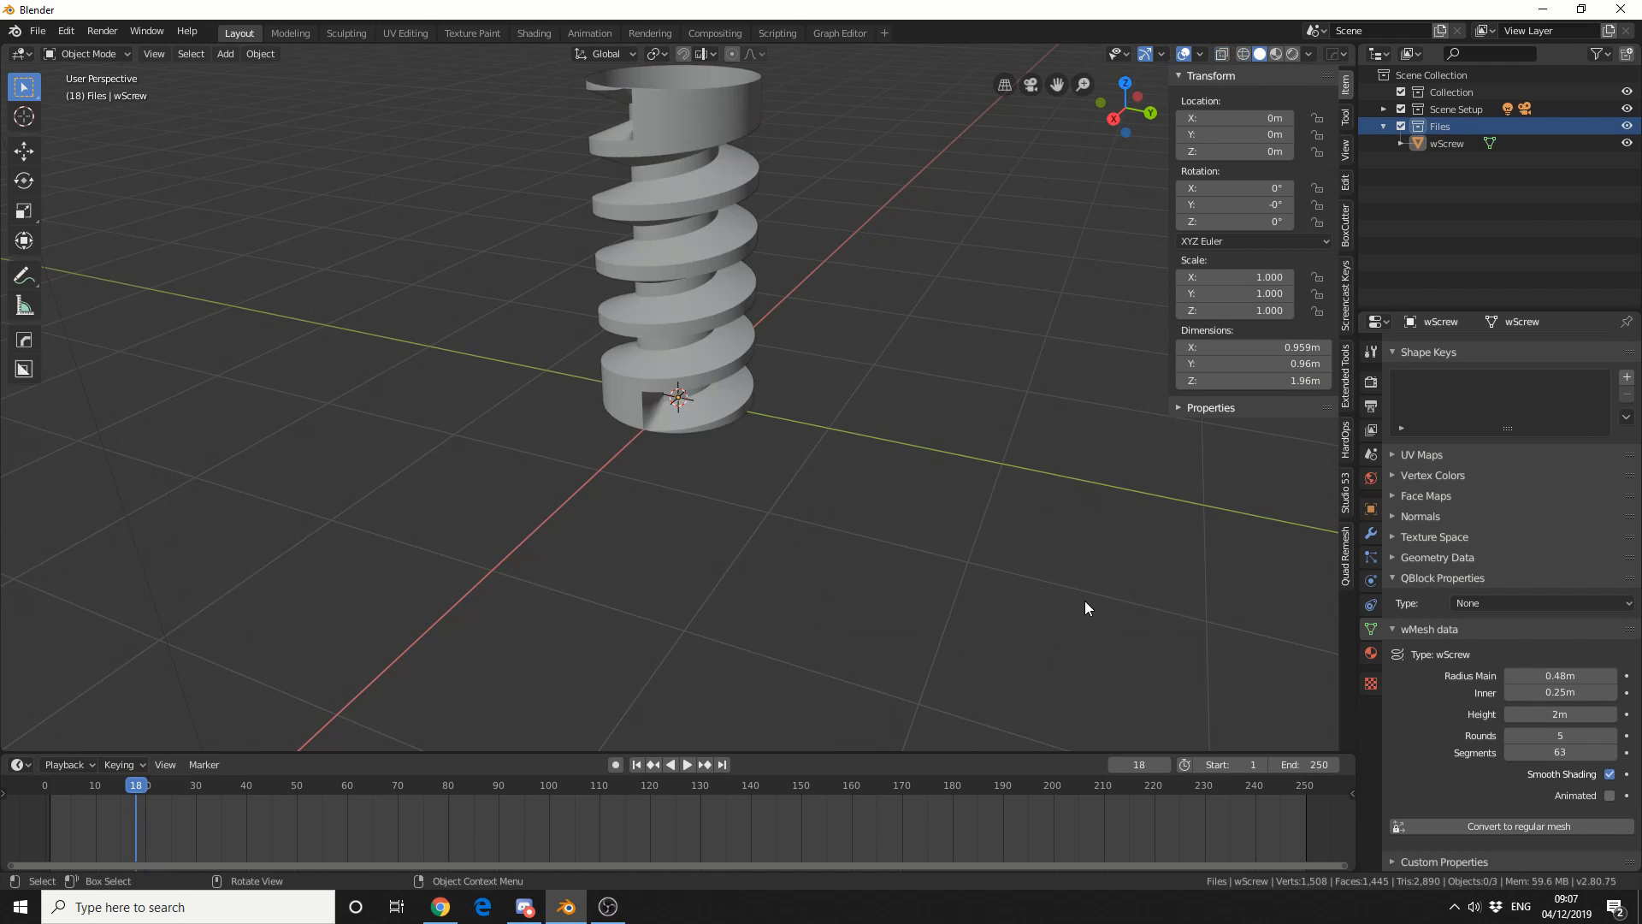
pyautogui.moveTo(1086, 608); pyautogui.dragTo(1167, 560)
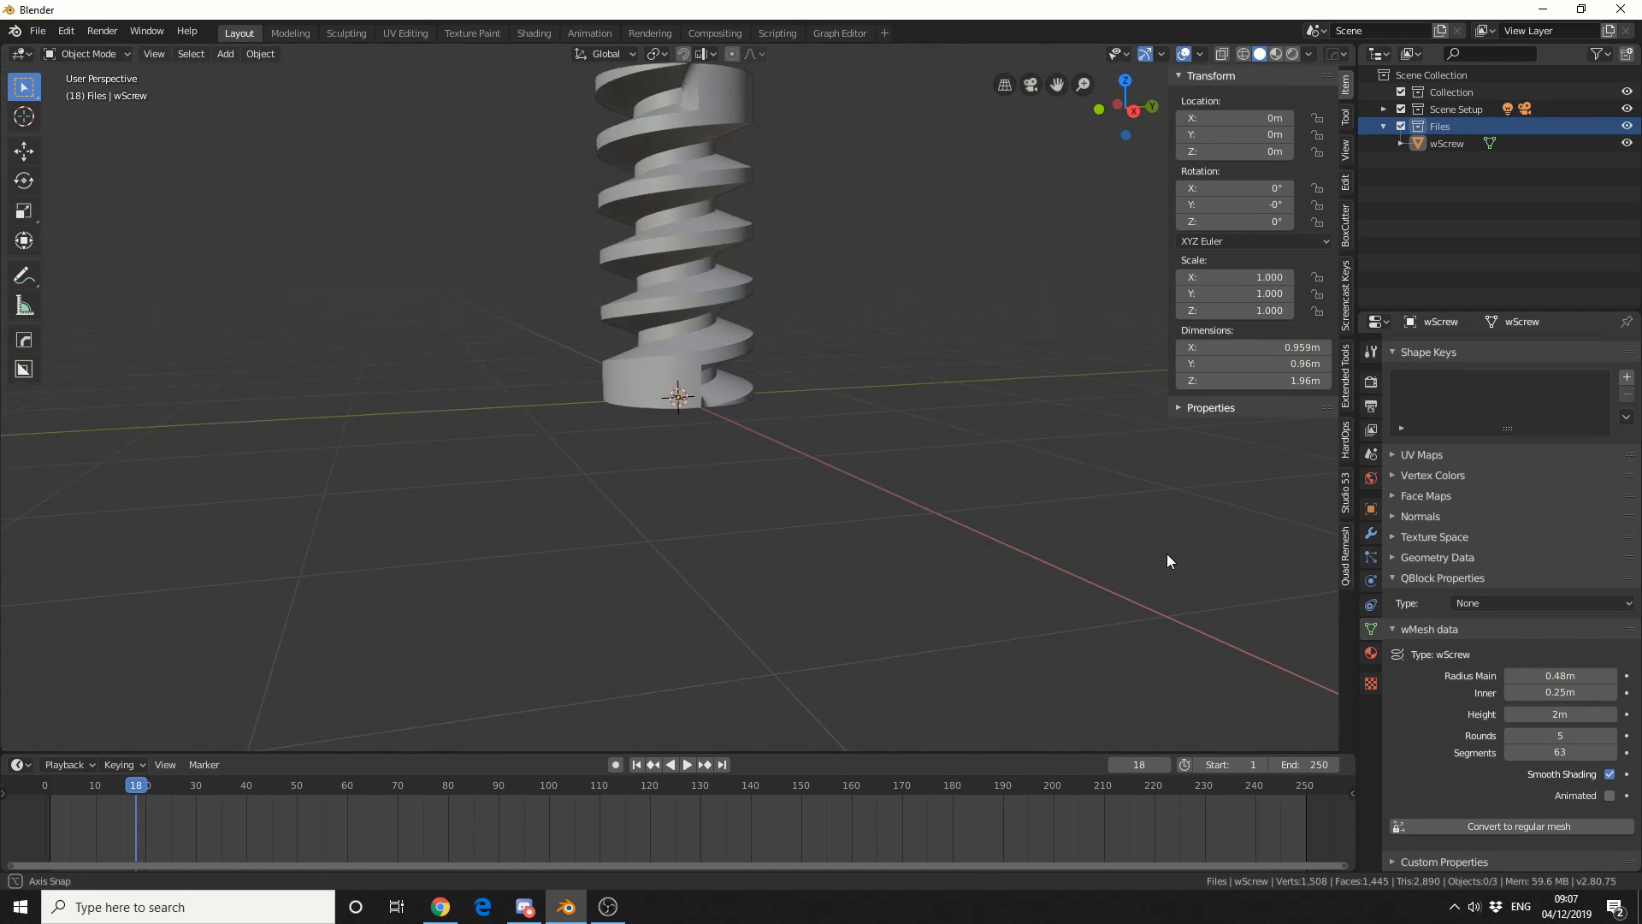